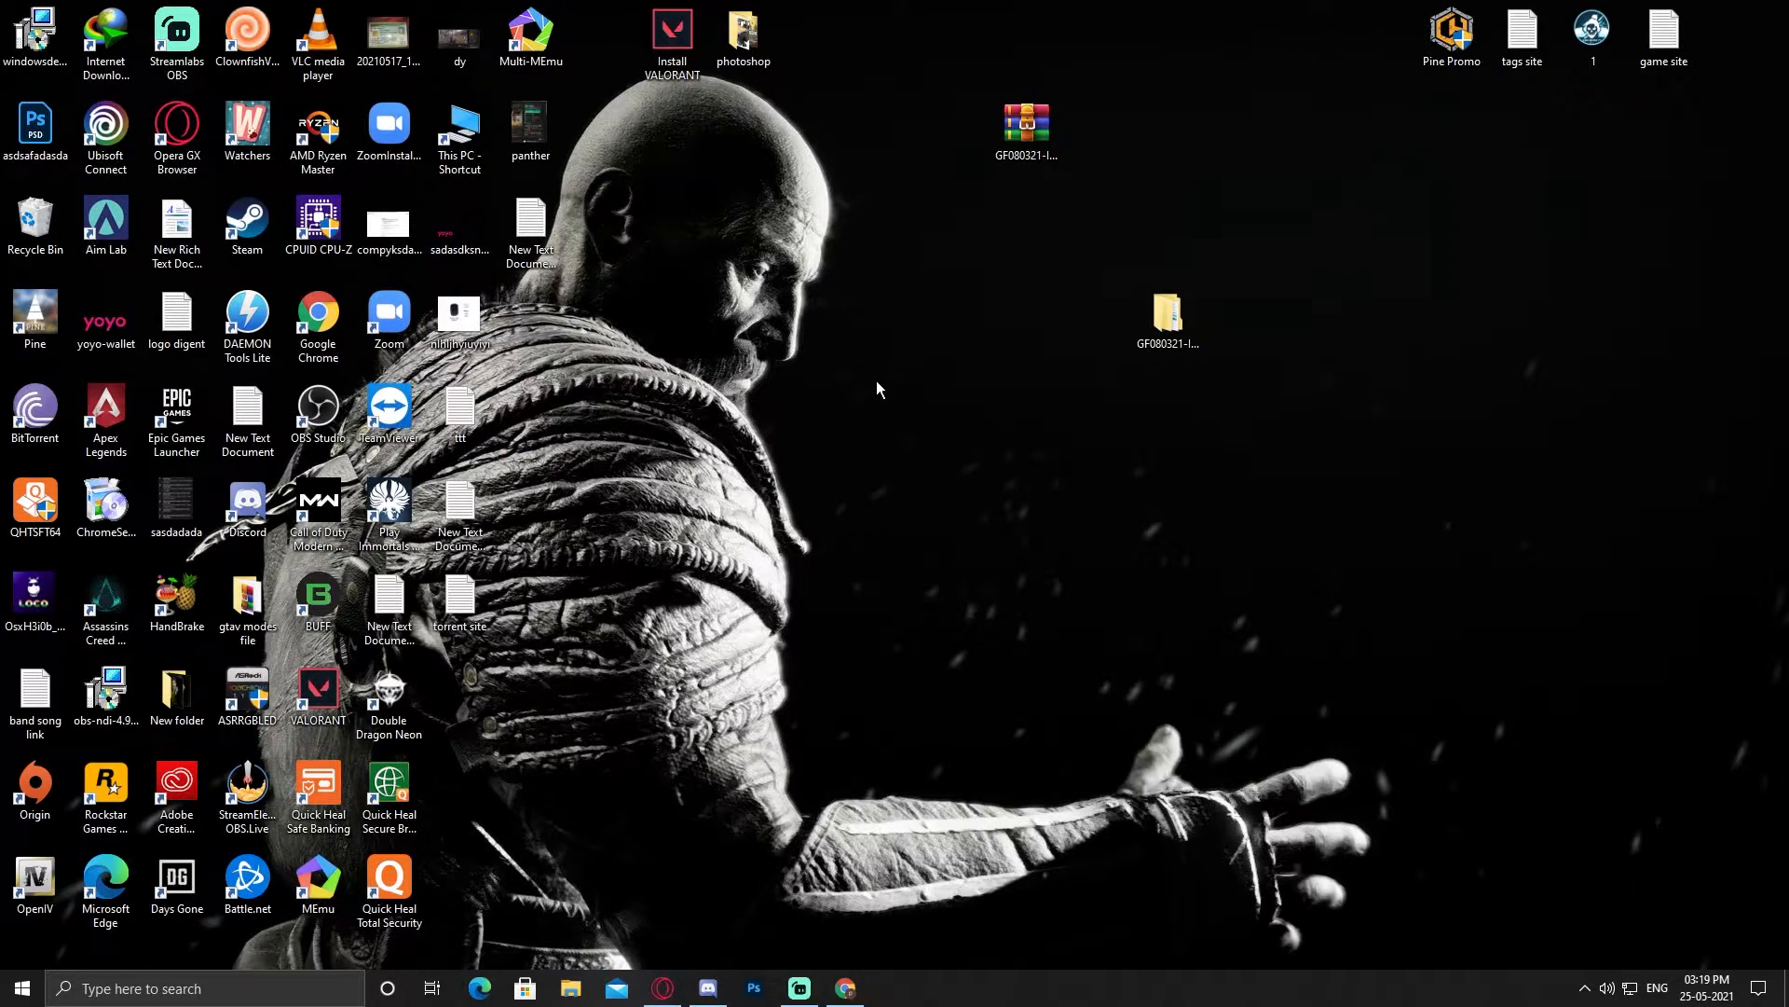
pyautogui.moveTo(1128, 311)
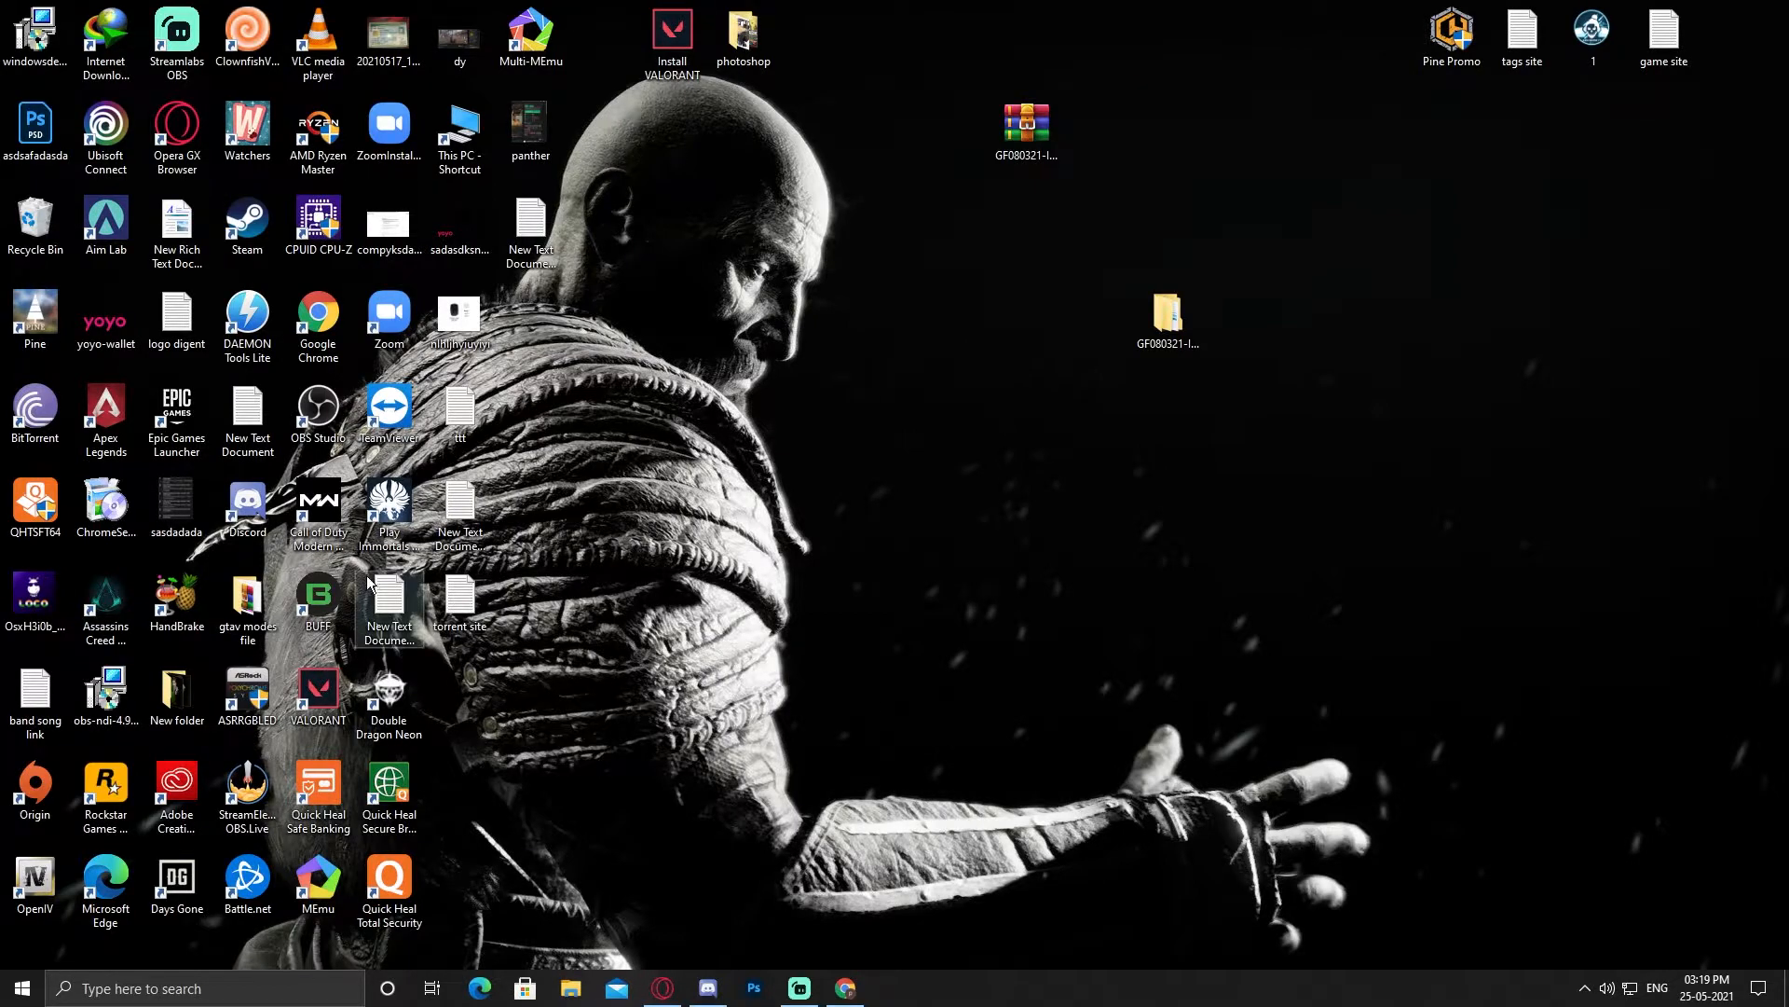
pyautogui.moveTo(388, 520)
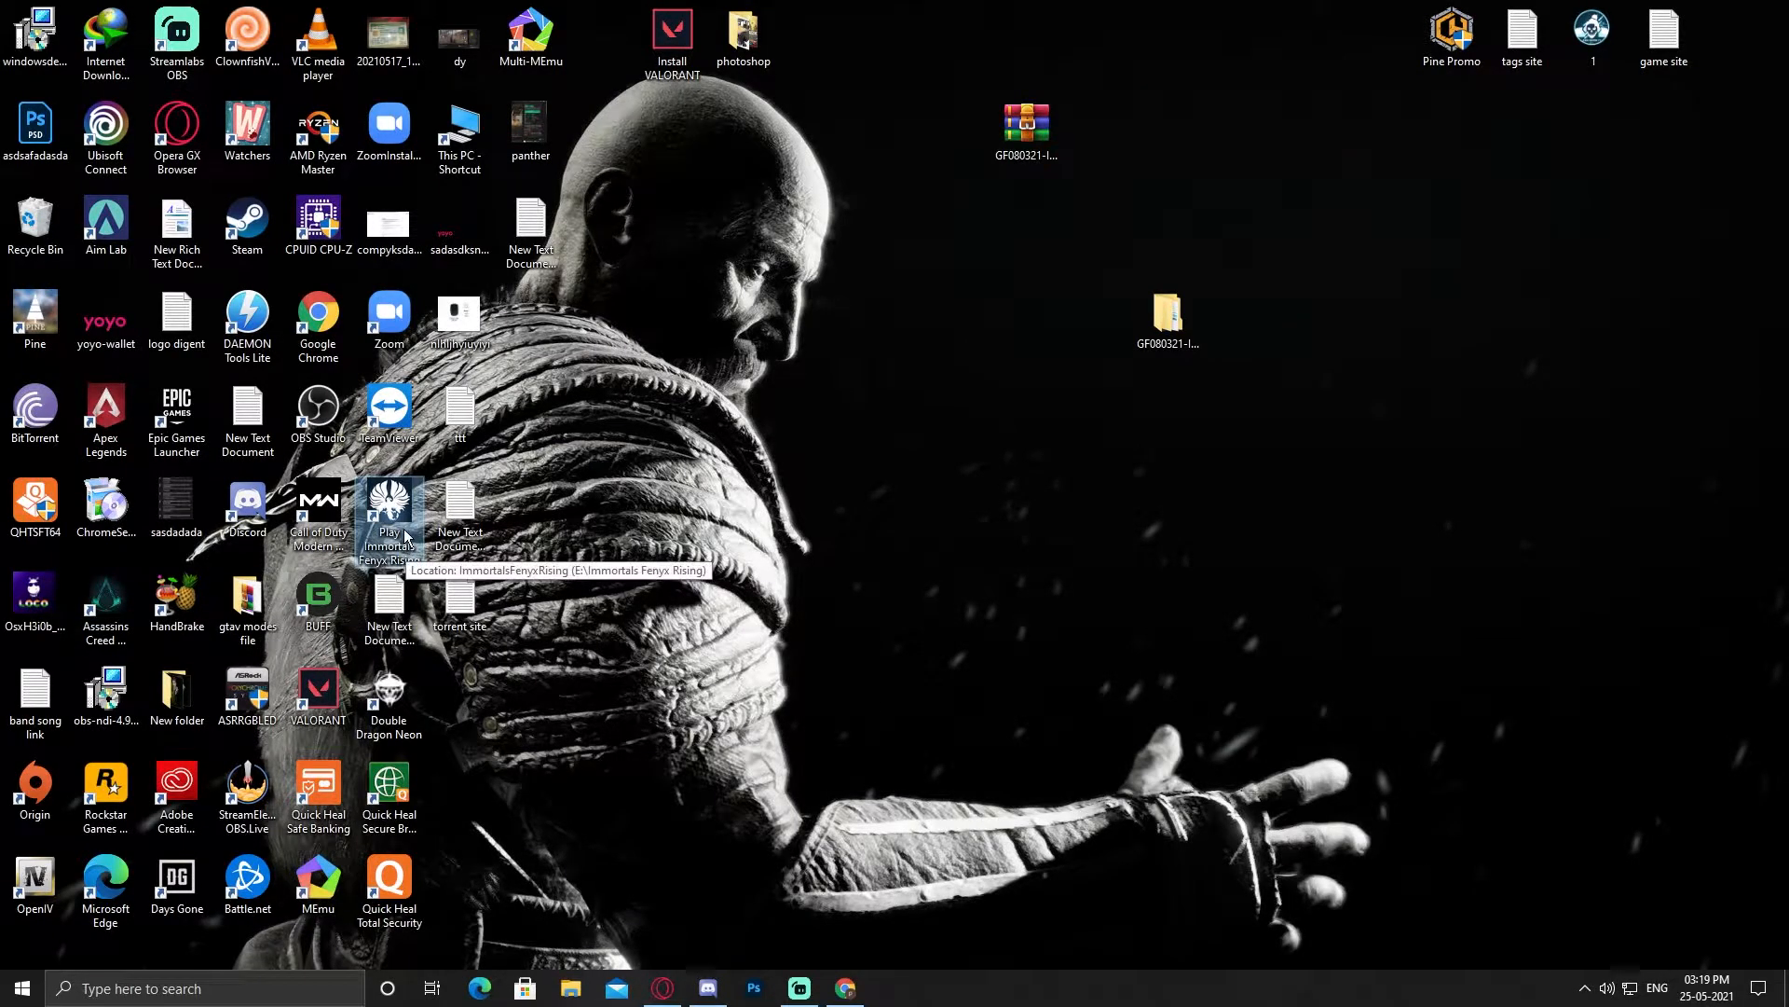
pyautogui.moveTo(402, 527)
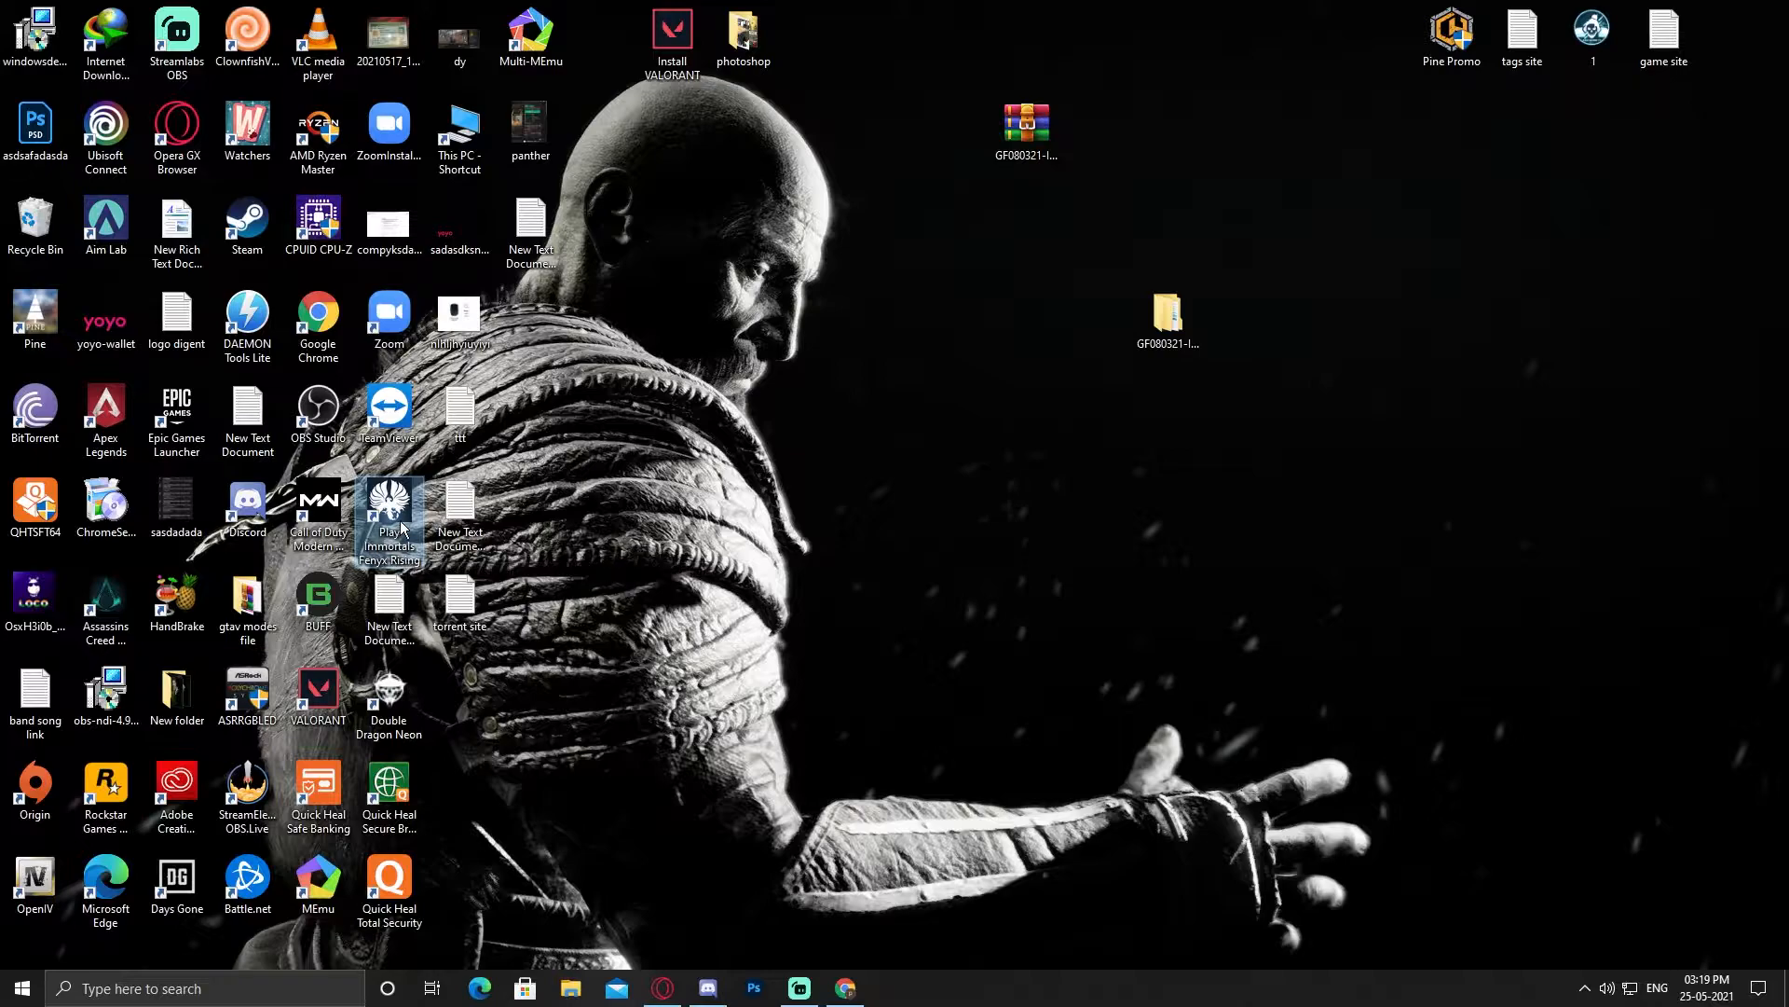
# - After the game fails to launch, browse into GF080321 > Crackfix.V2-EMPRESS > Crackfix
pyautogui.doubleClick(387, 514)
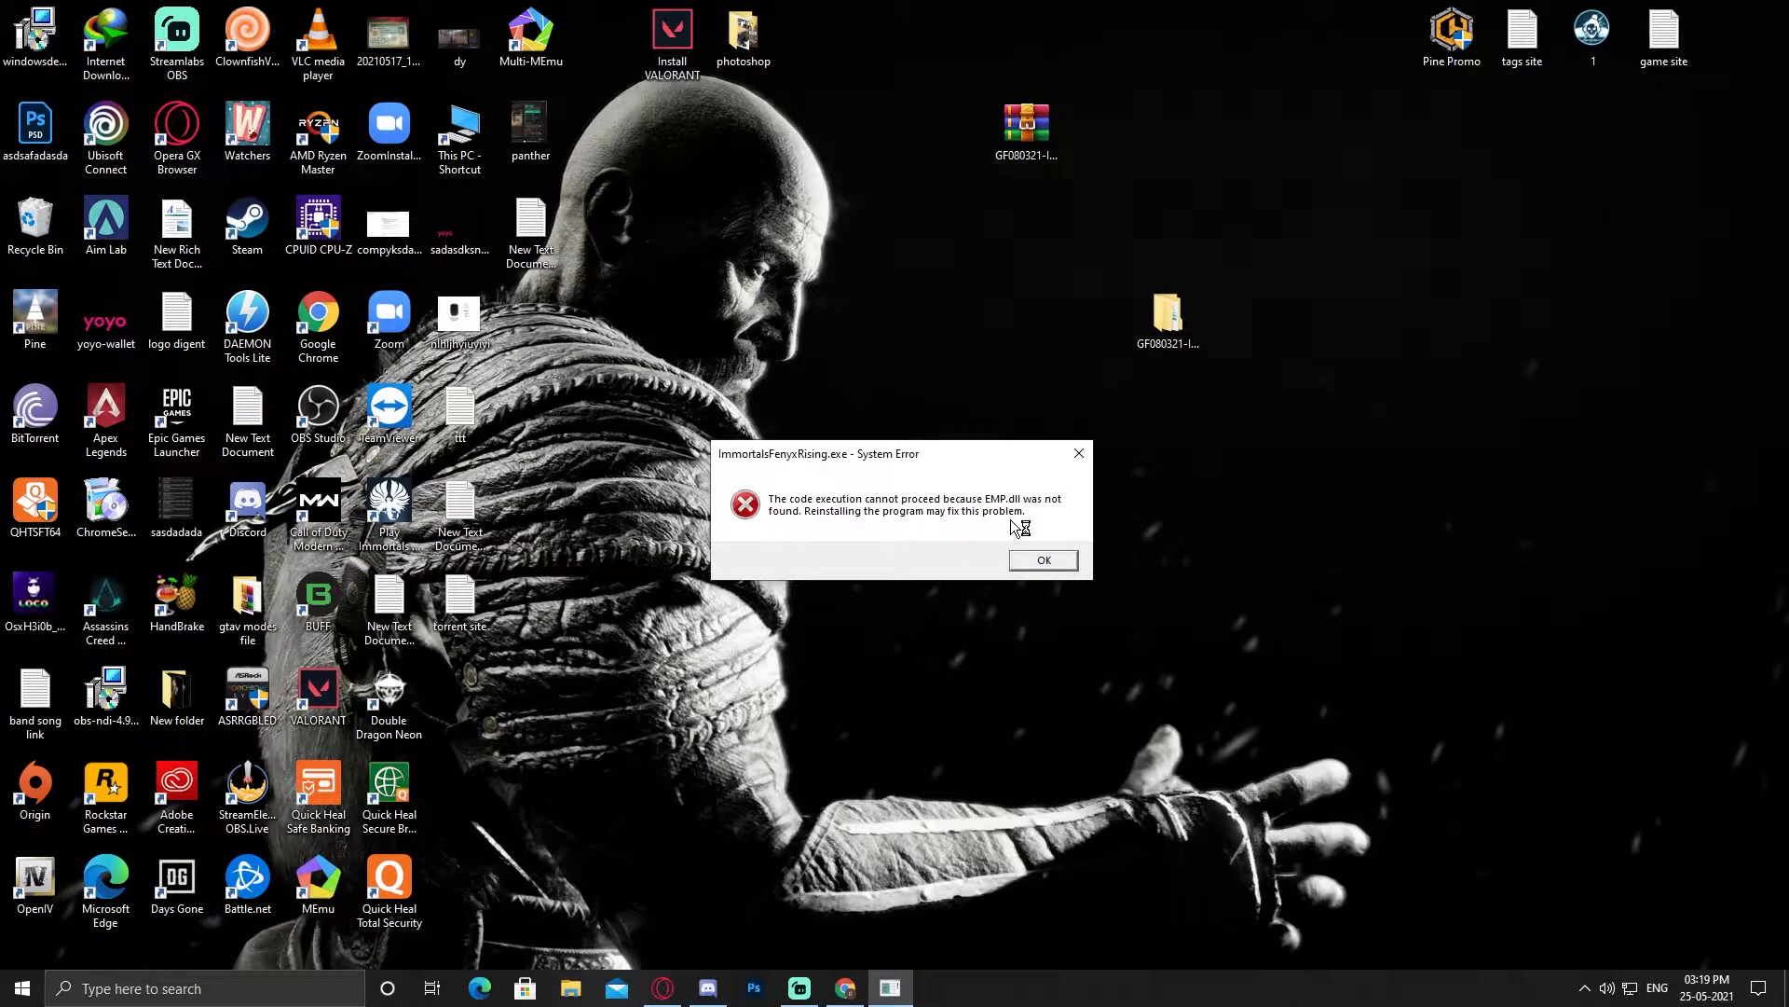
pyautogui.moveTo(970, 526)
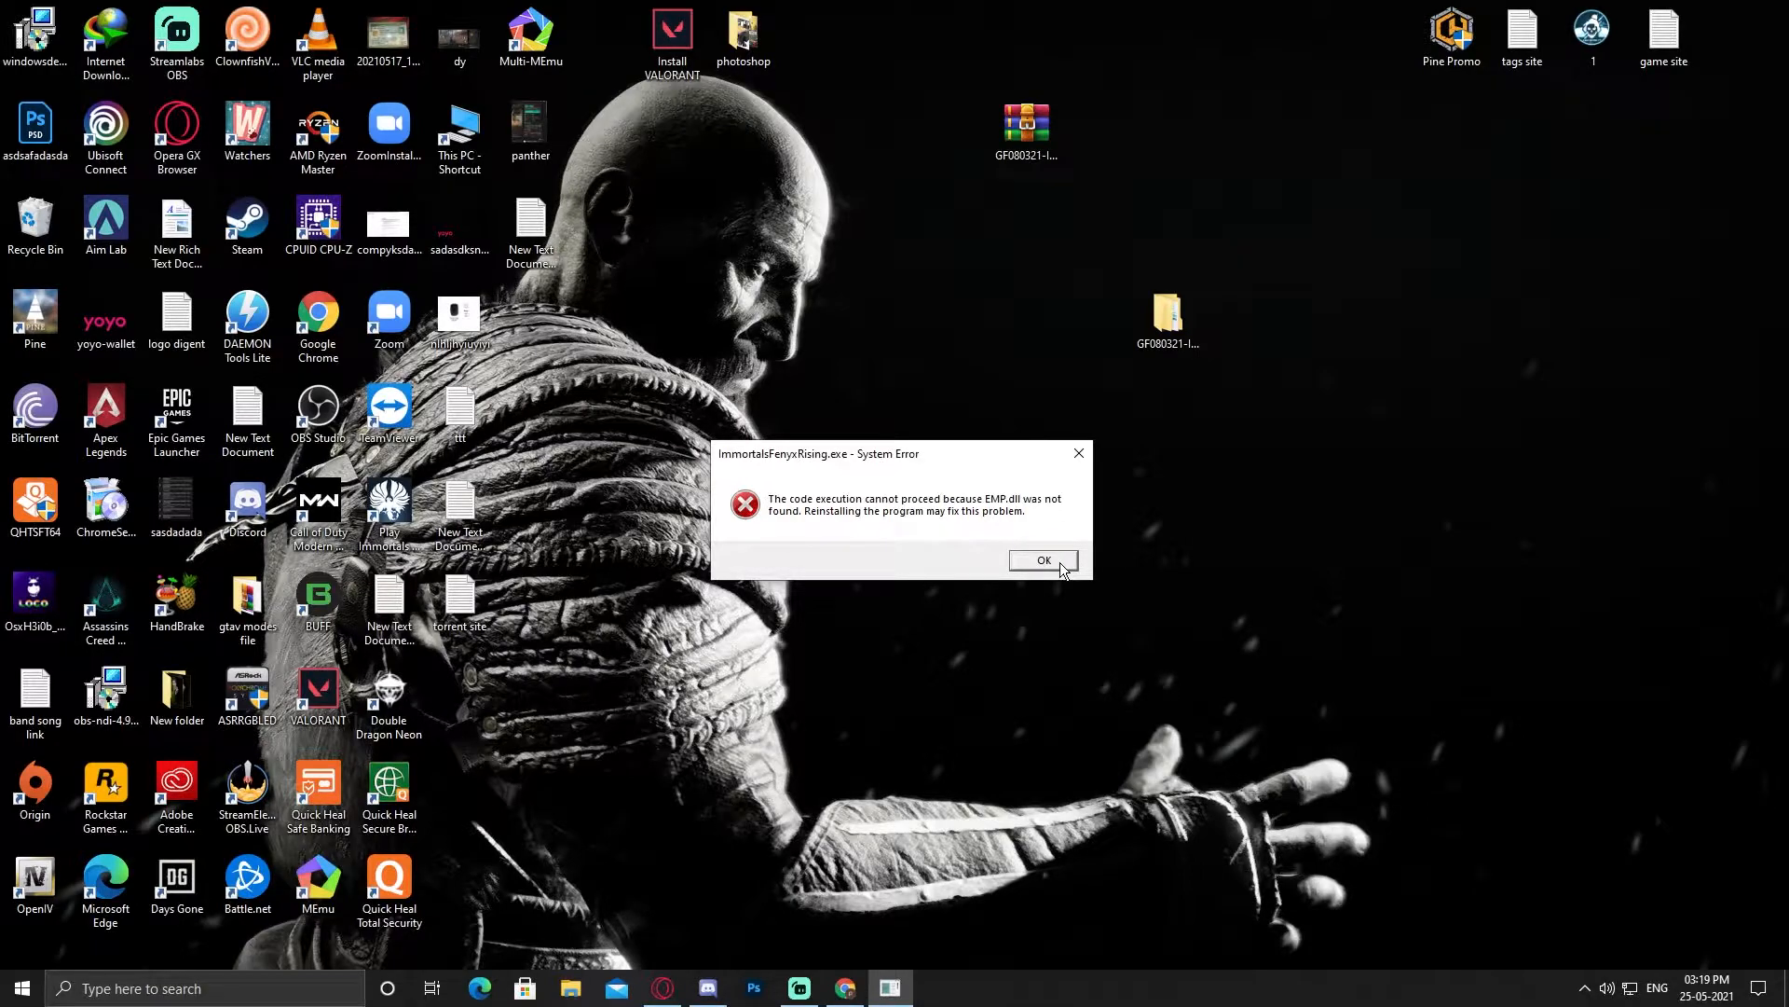
pyautogui.moveTo(1078, 453)
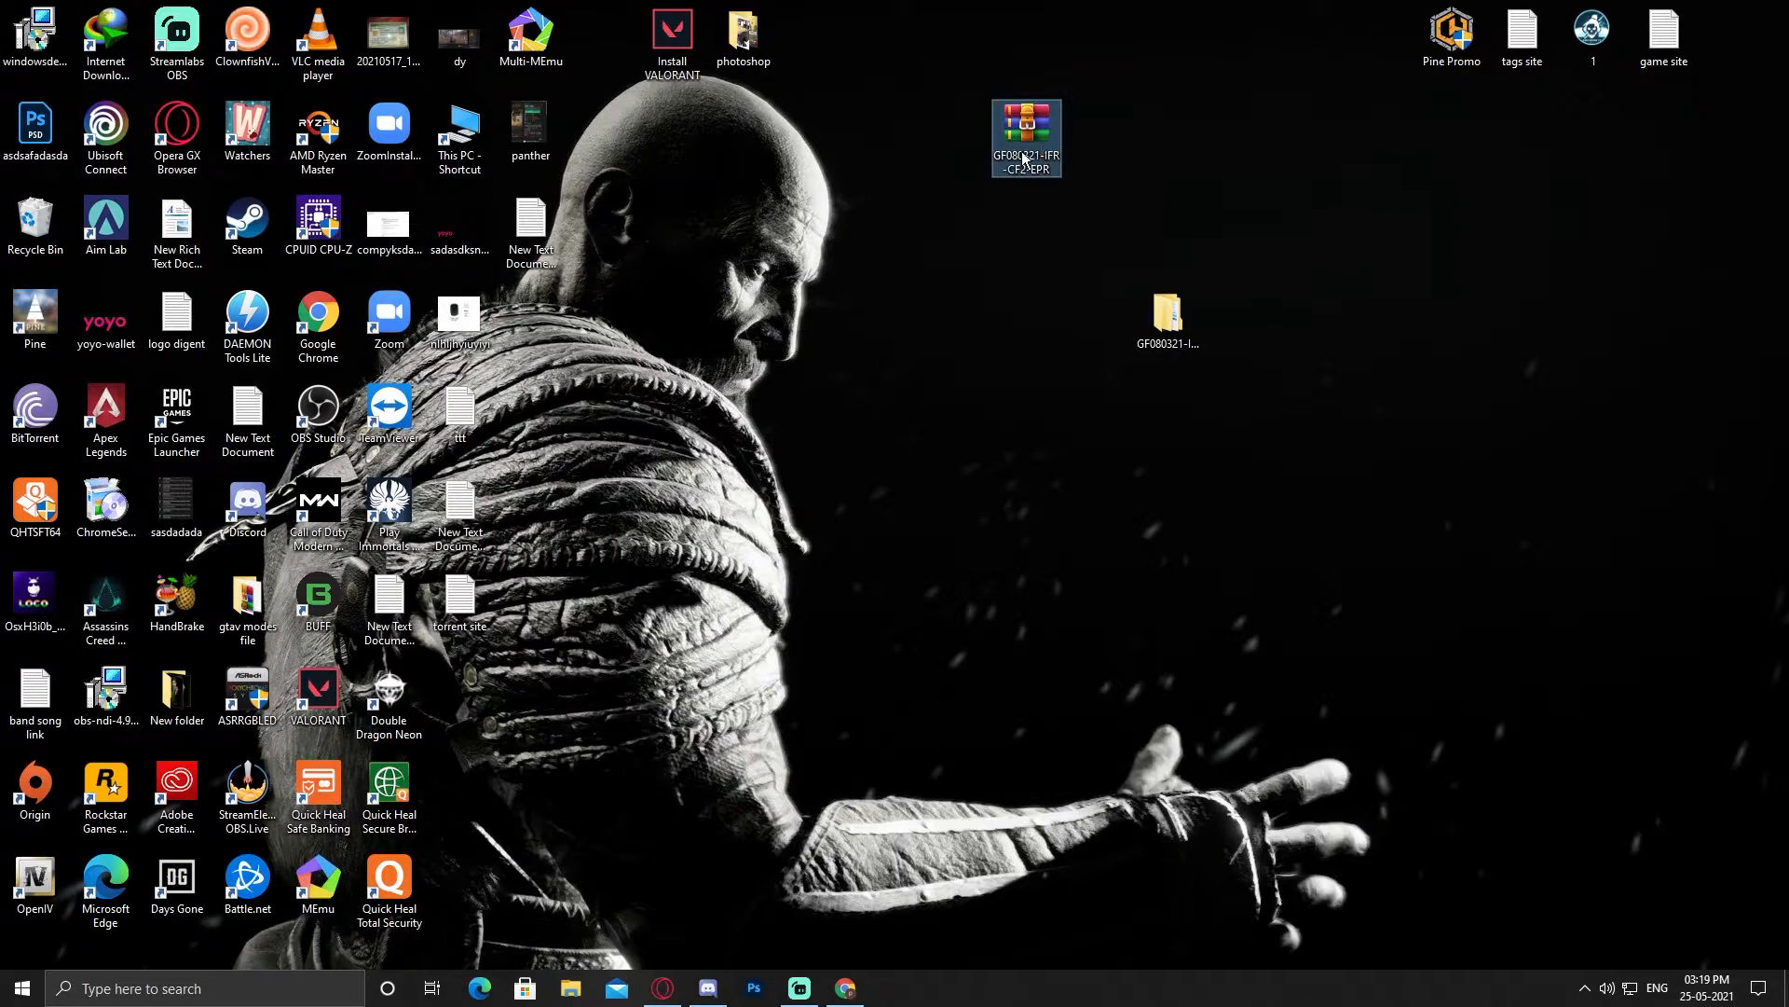
pyautogui.moveTo(1025, 136)
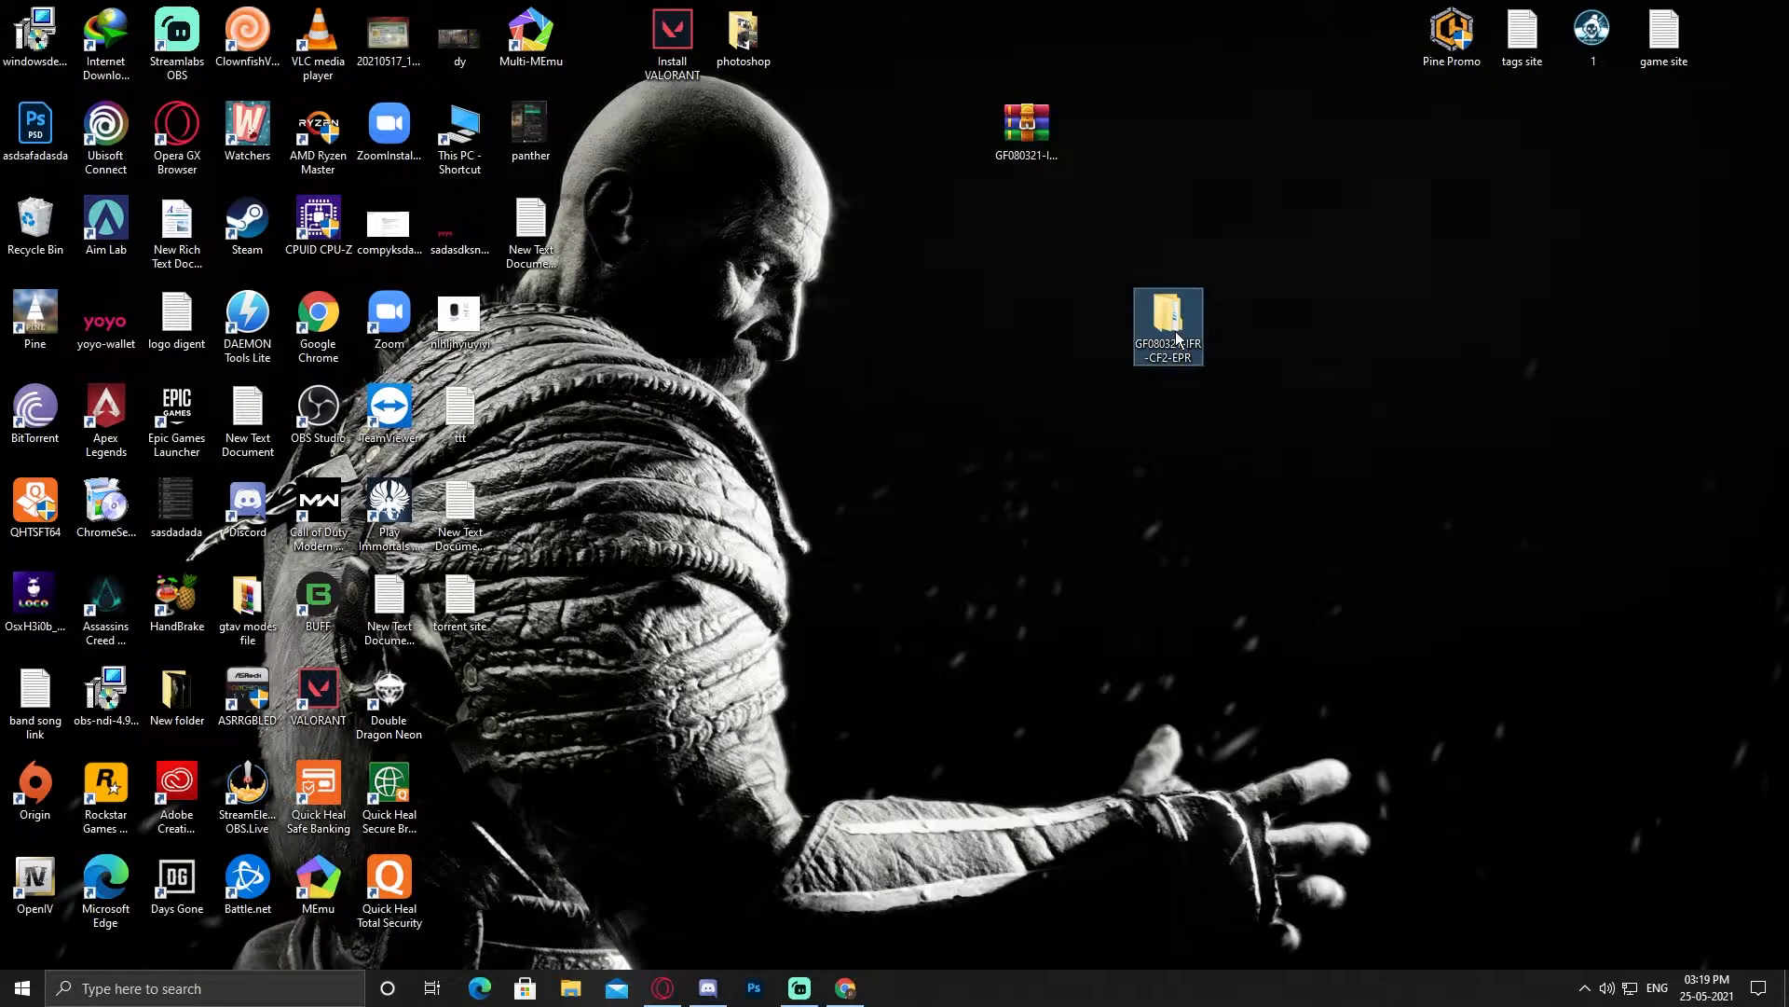
pyautogui.doubleClick(1167, 324)
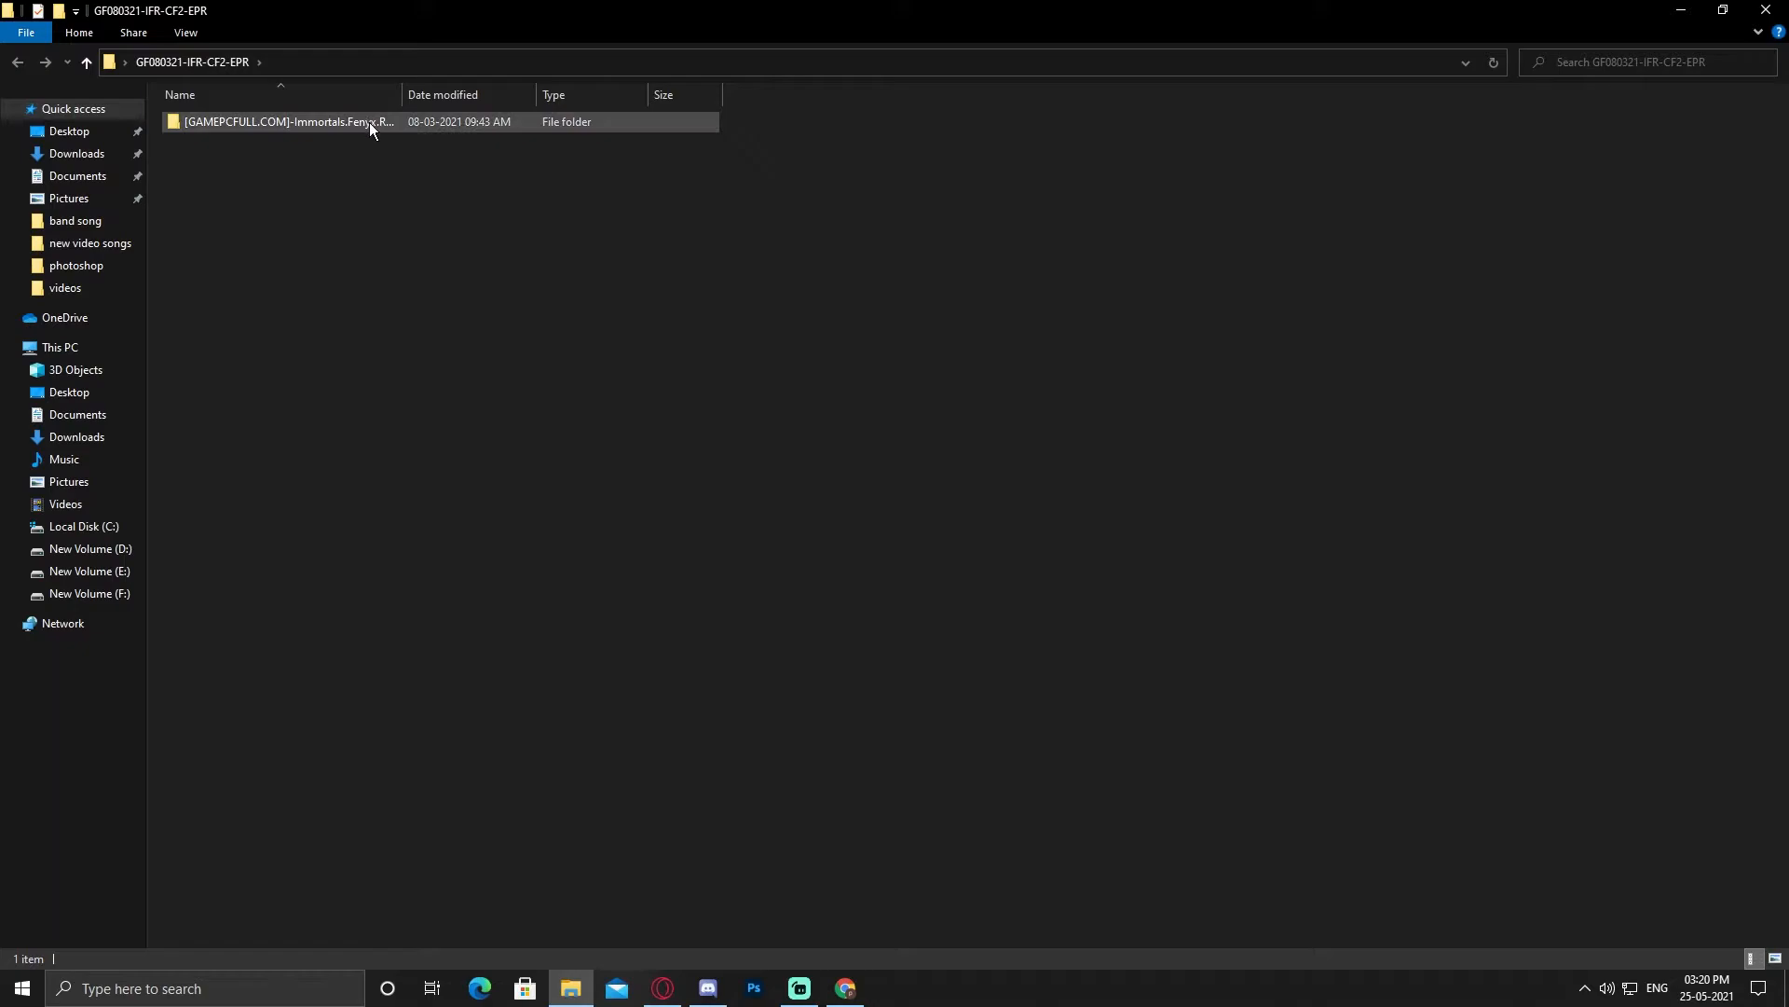
pyautogui.doubleClick(285, 123)
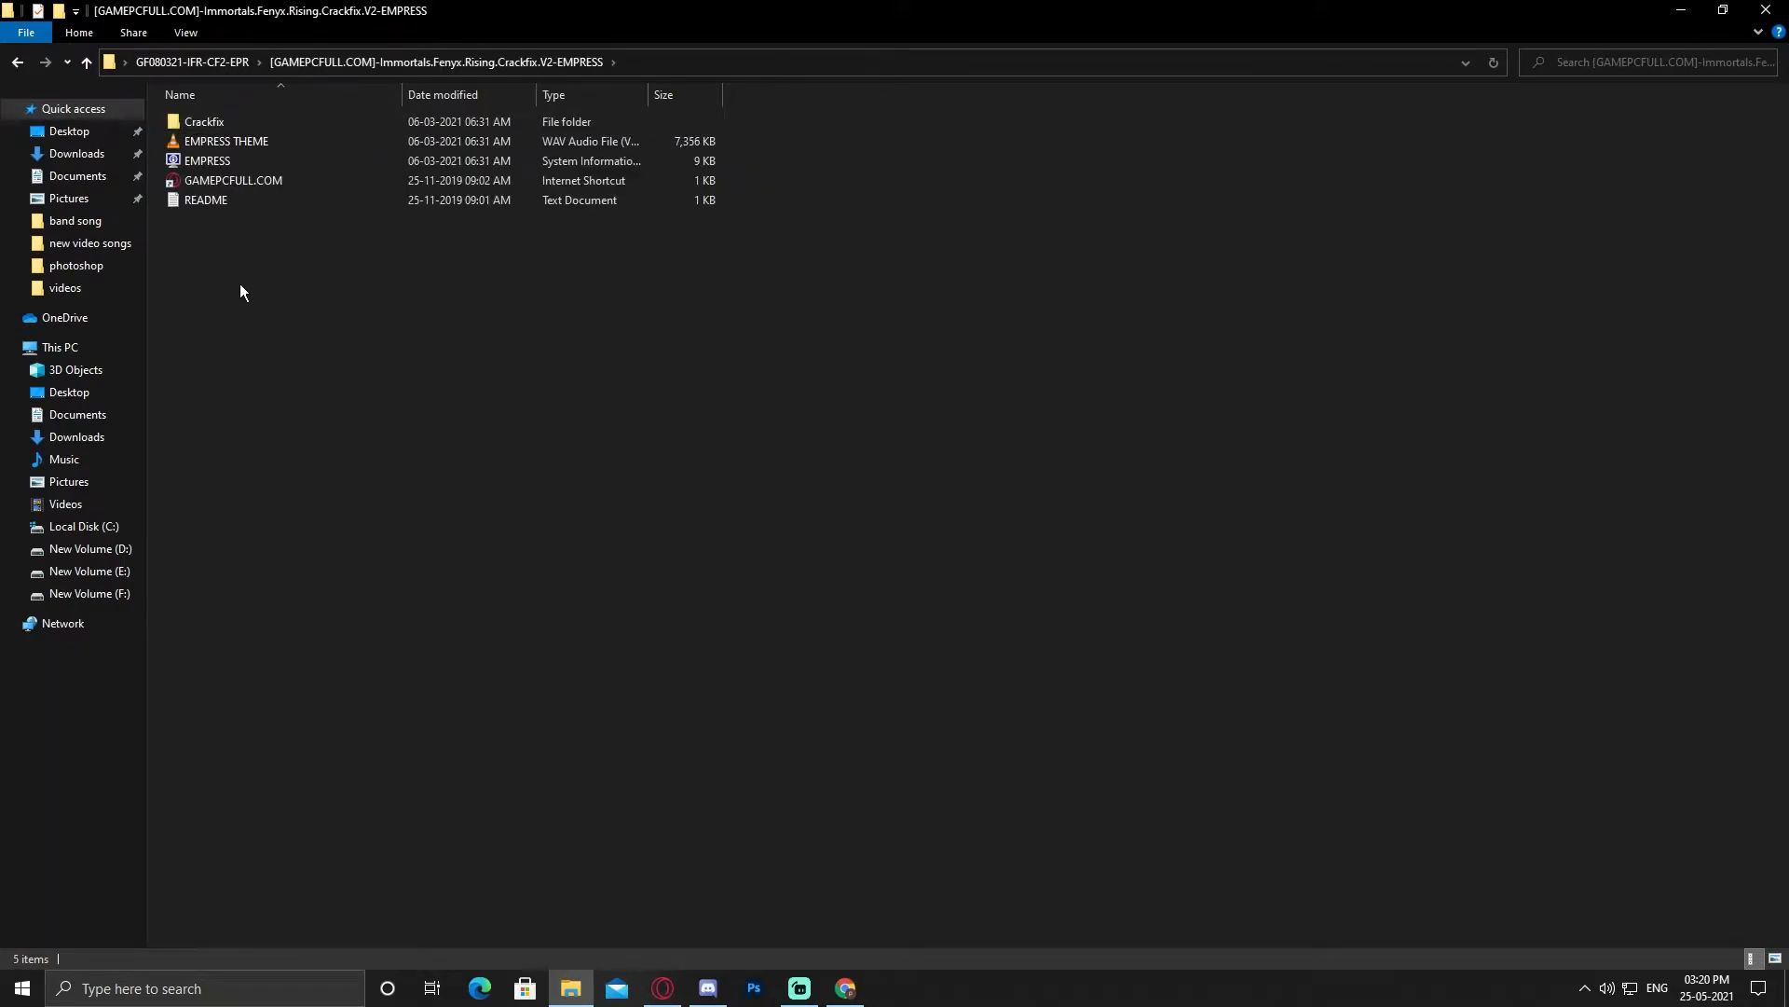
pyautogui.doubleClick(203, 121)
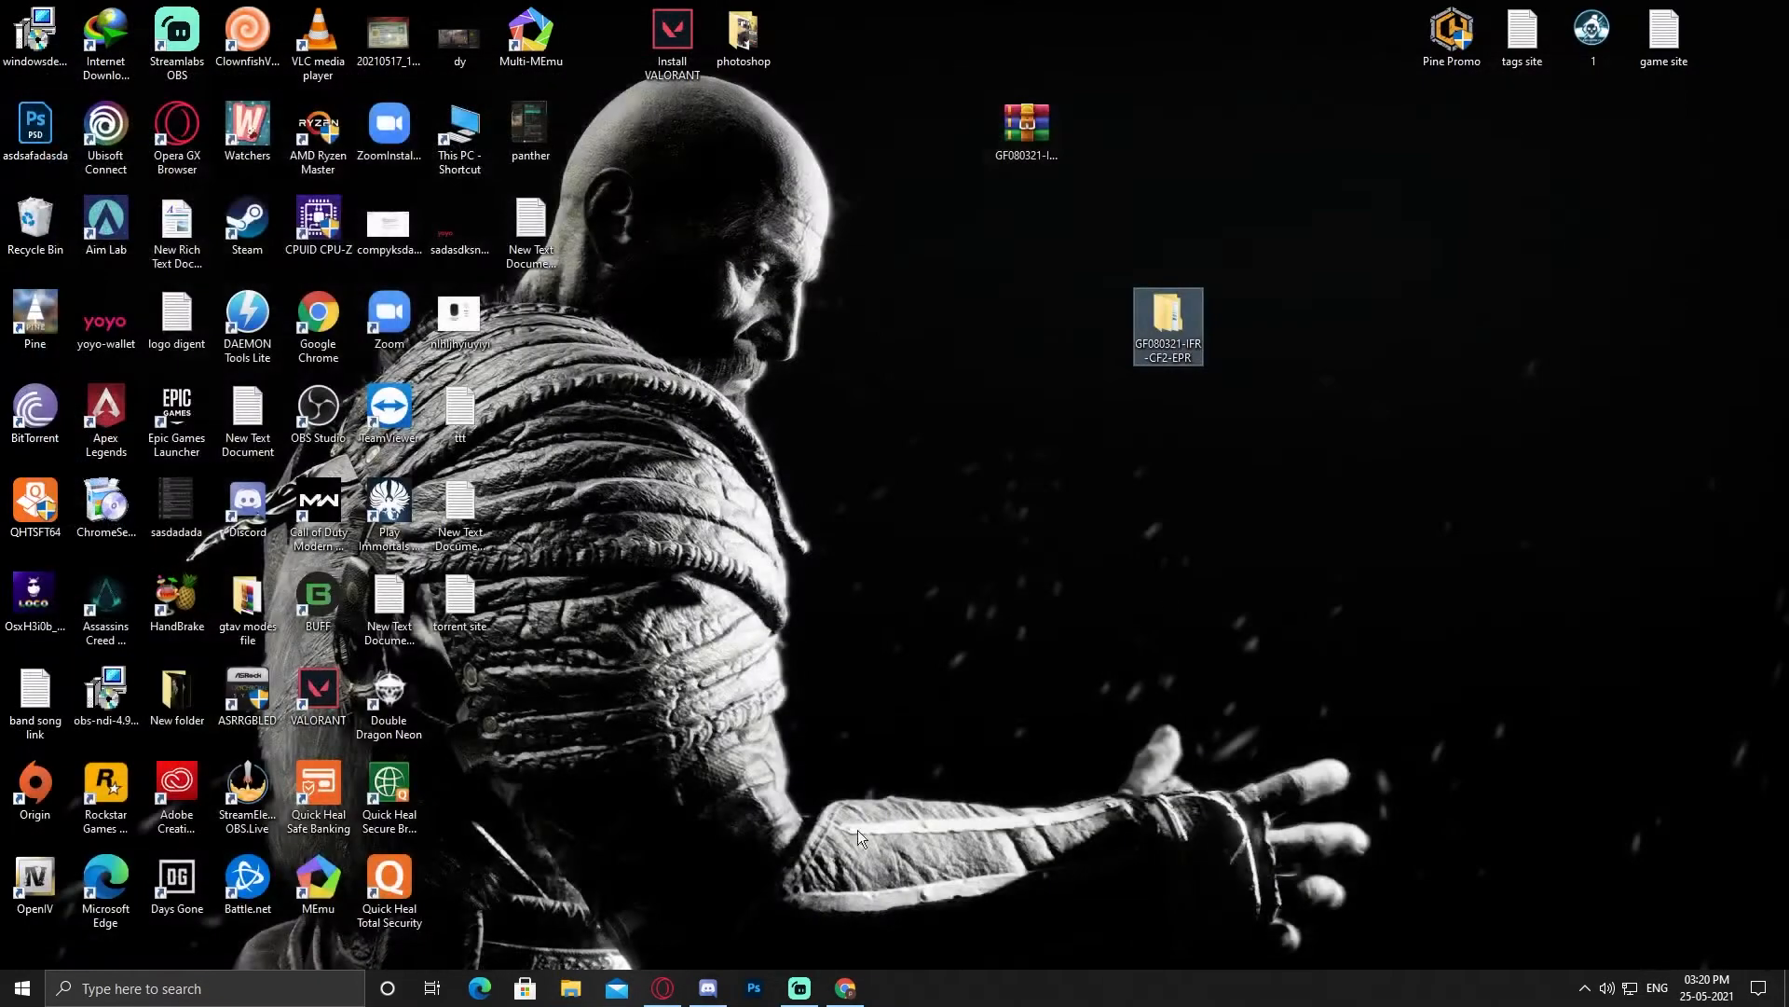
# - Paste the four crack files including EMP.dll into the Immortals Fenyx Rising folder on E:, replacing same-named files
pyautogui.rightClick(388, 514)
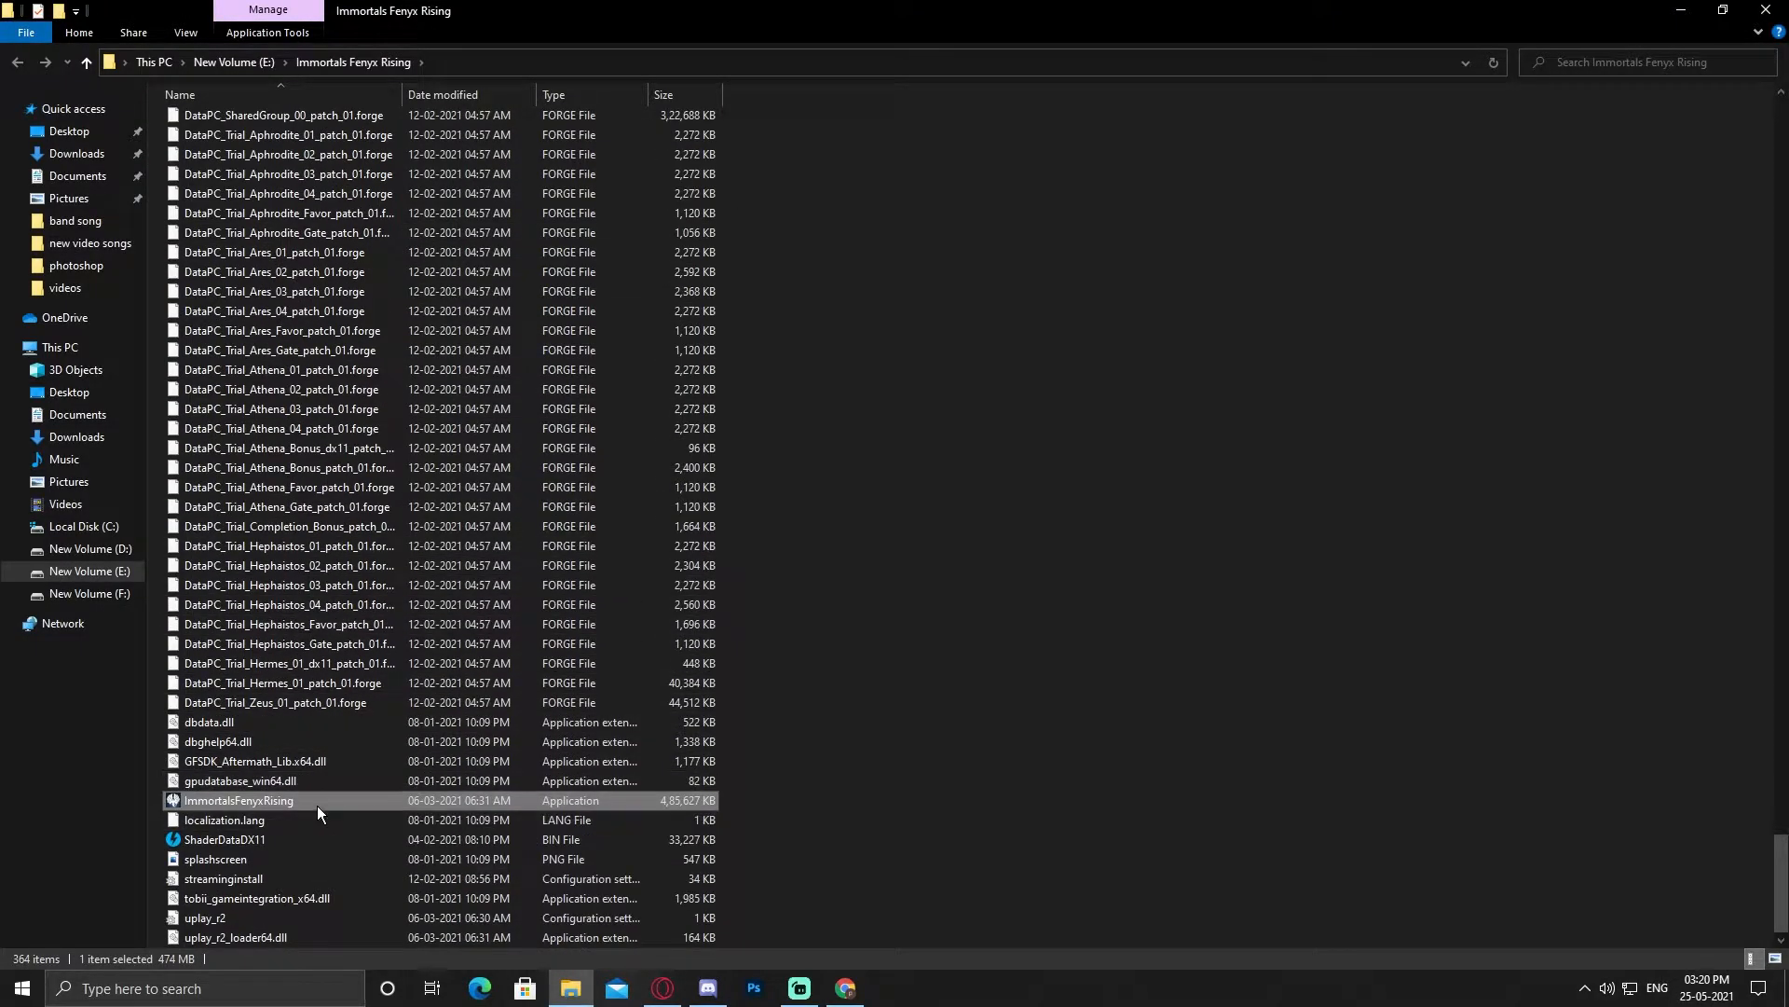
pyautogui.doubleClick(239, 799)
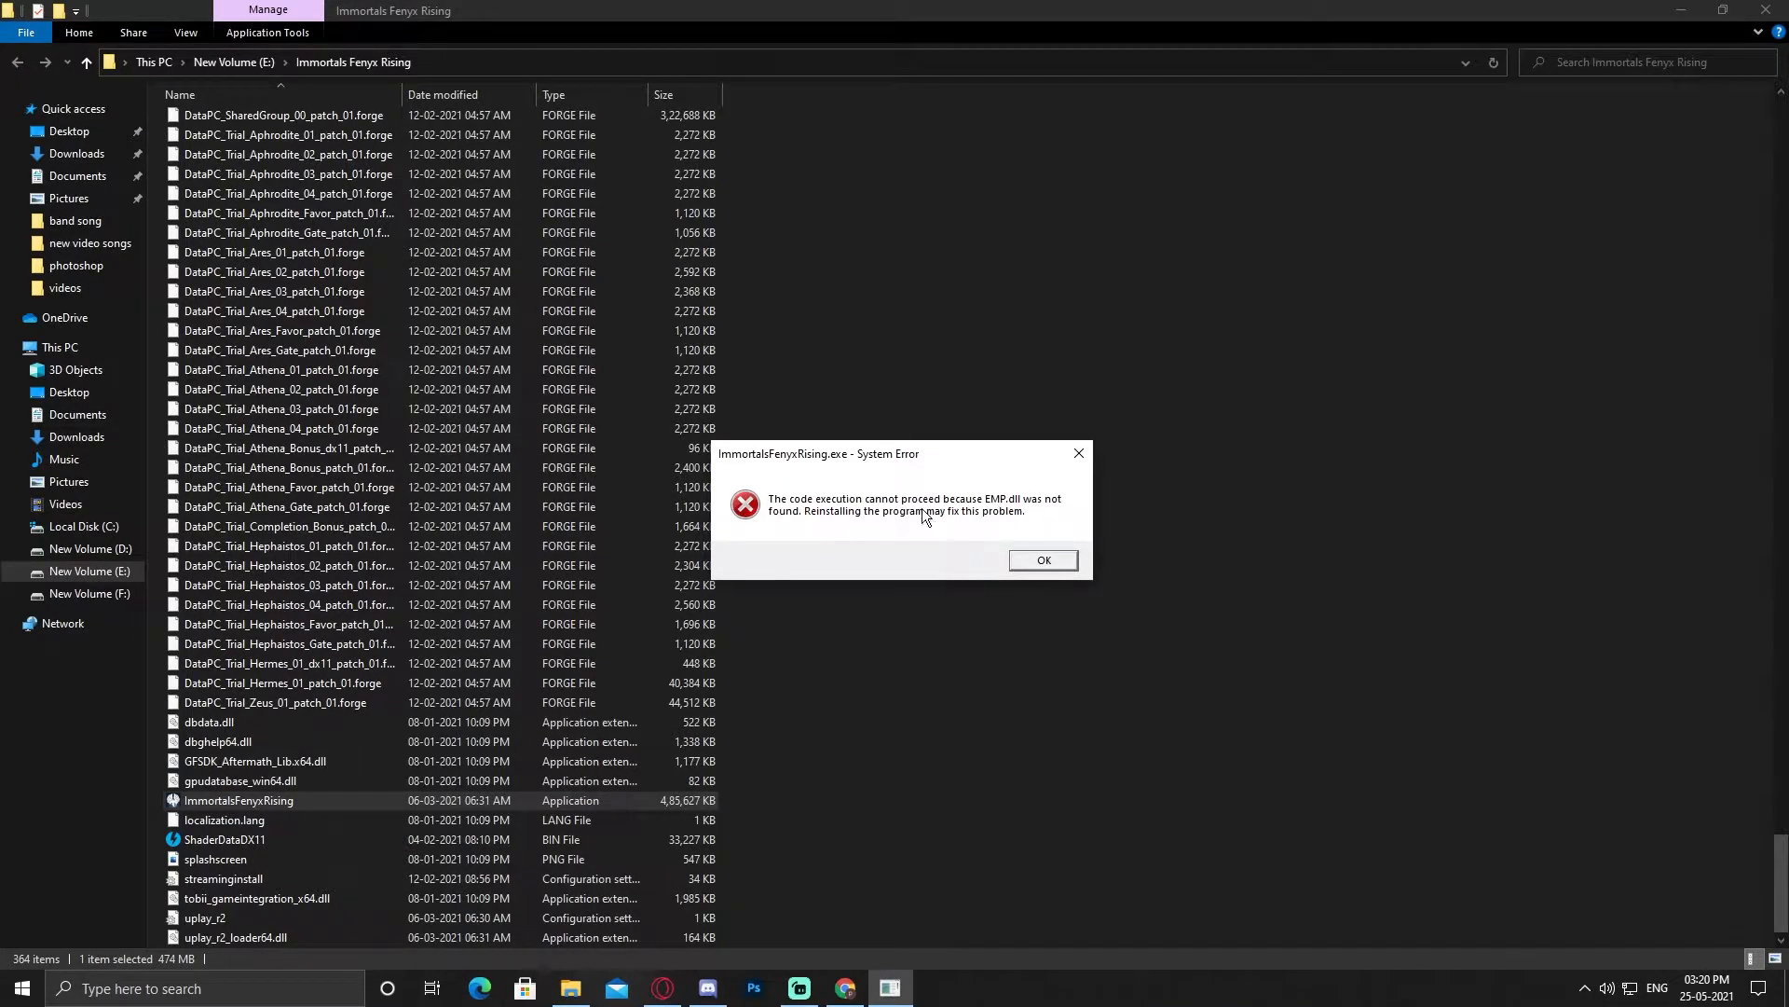
pyautogui.click(1040, 559)
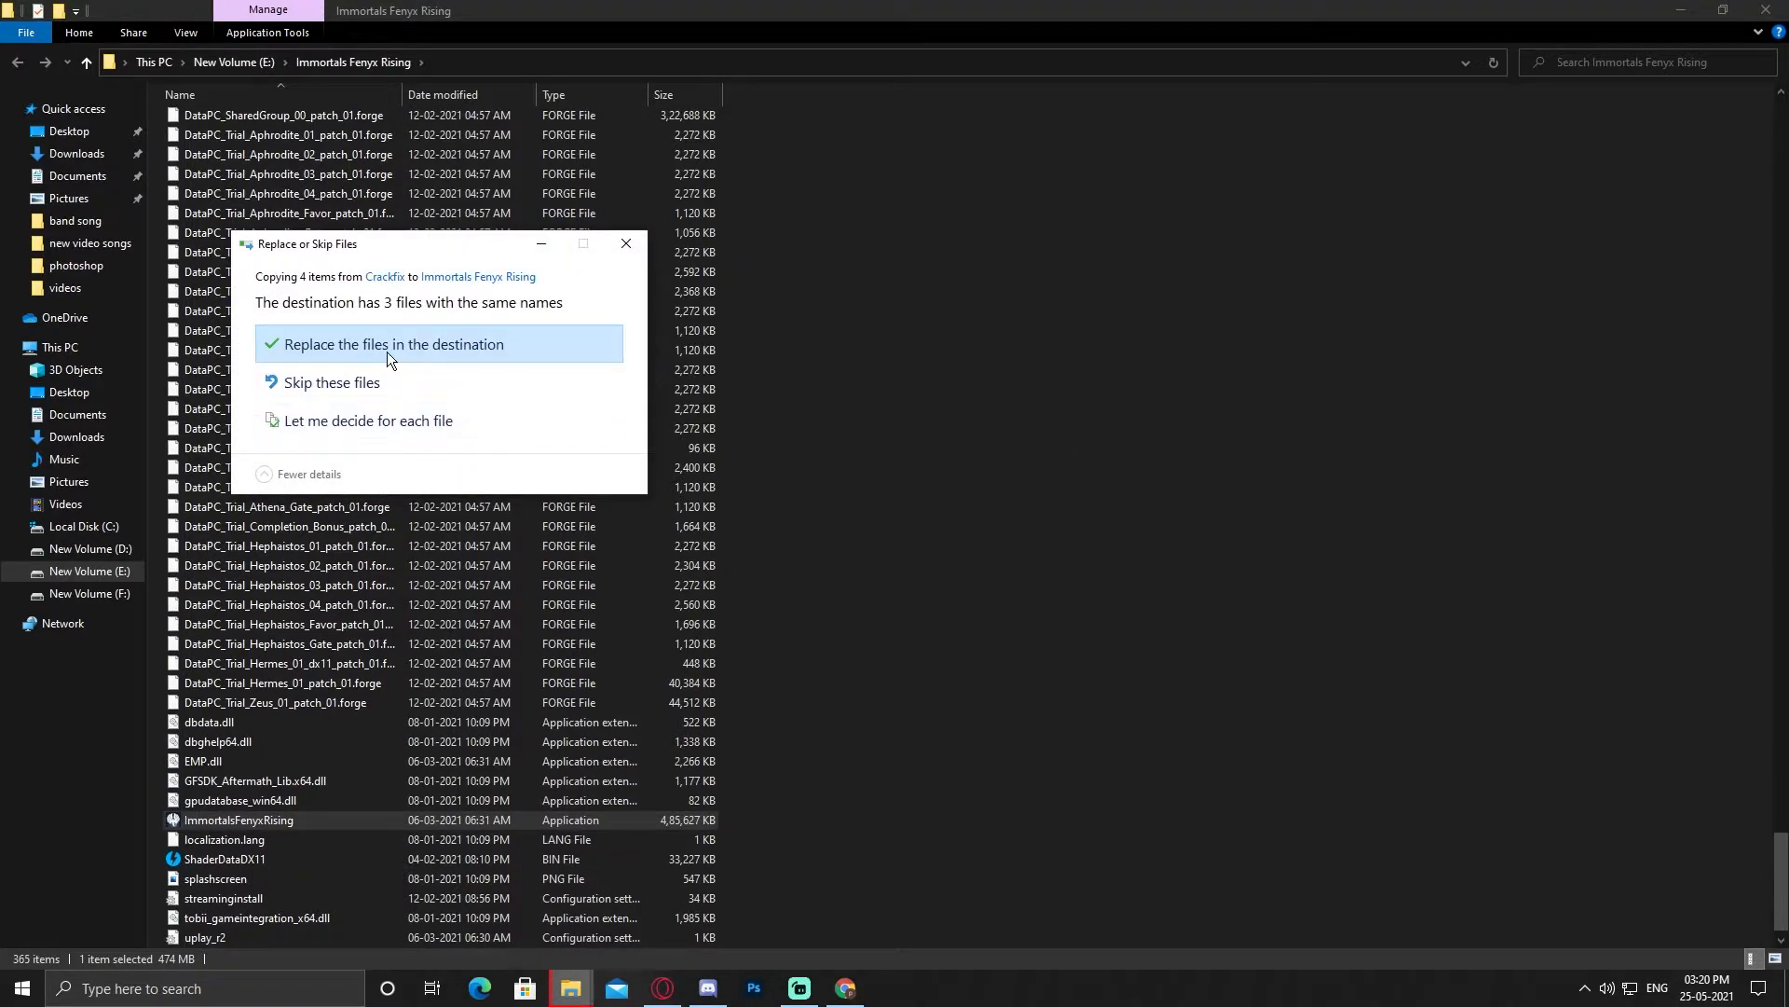
pyautogui.click(391, 343)
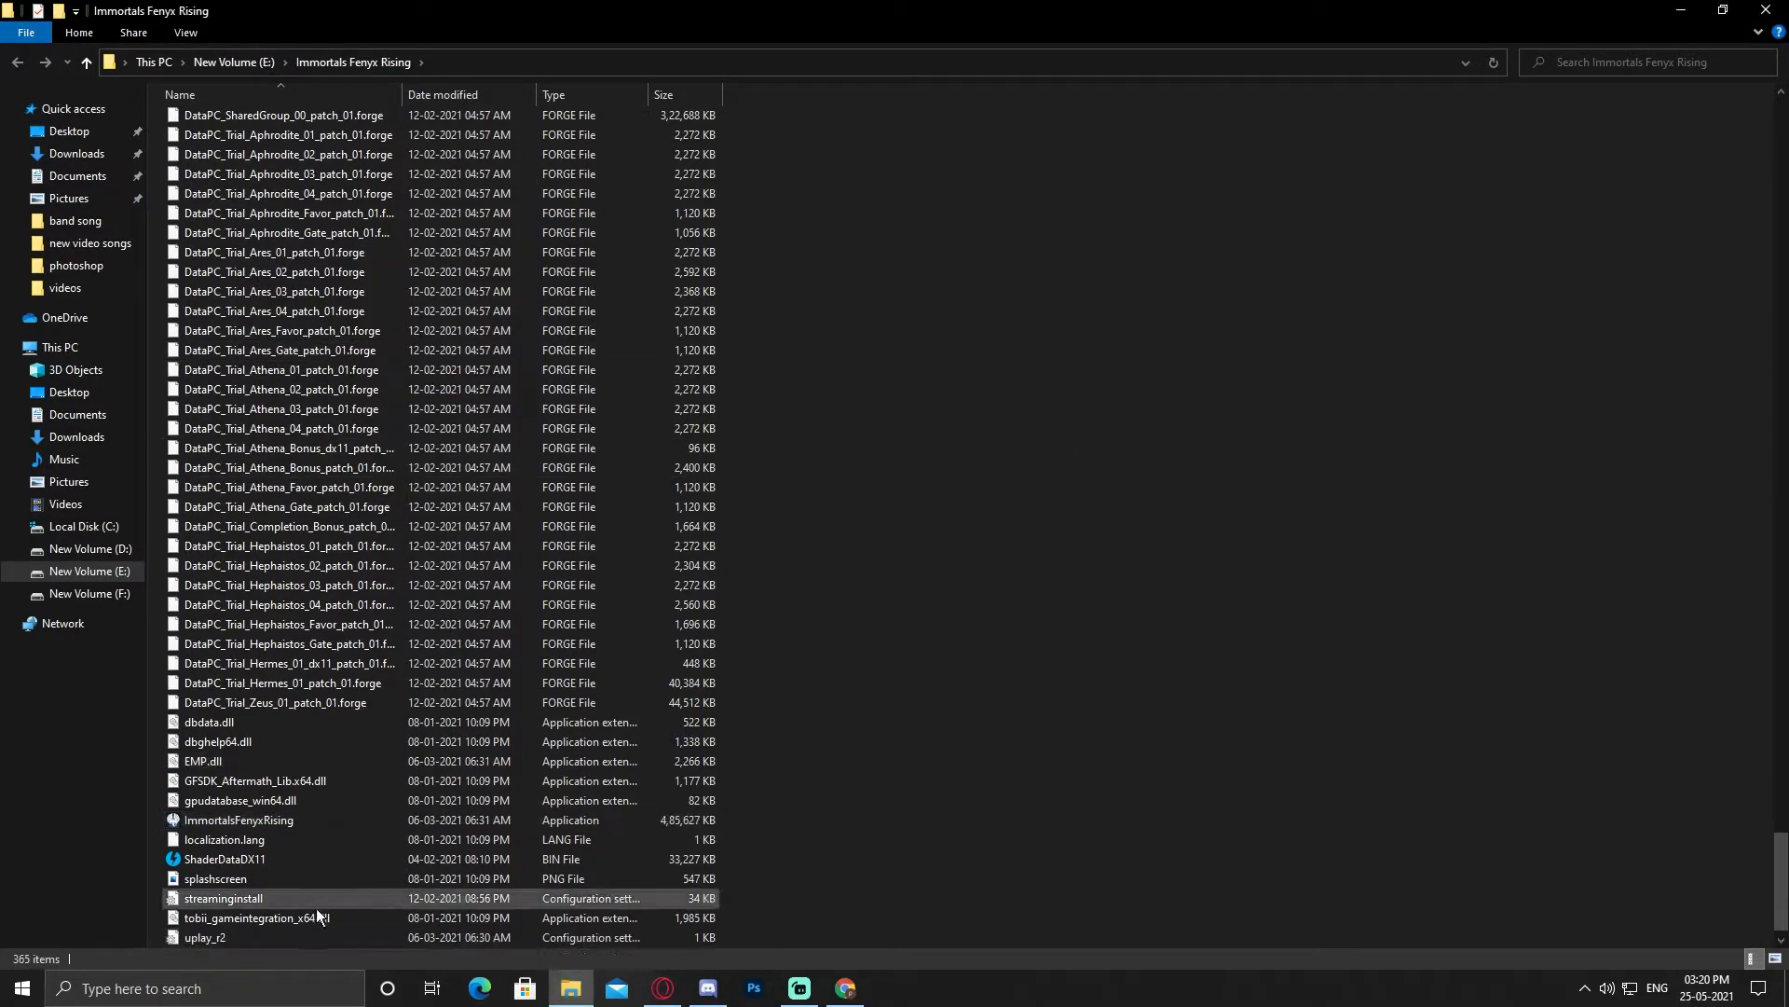
pyautogui.click(240, 820)
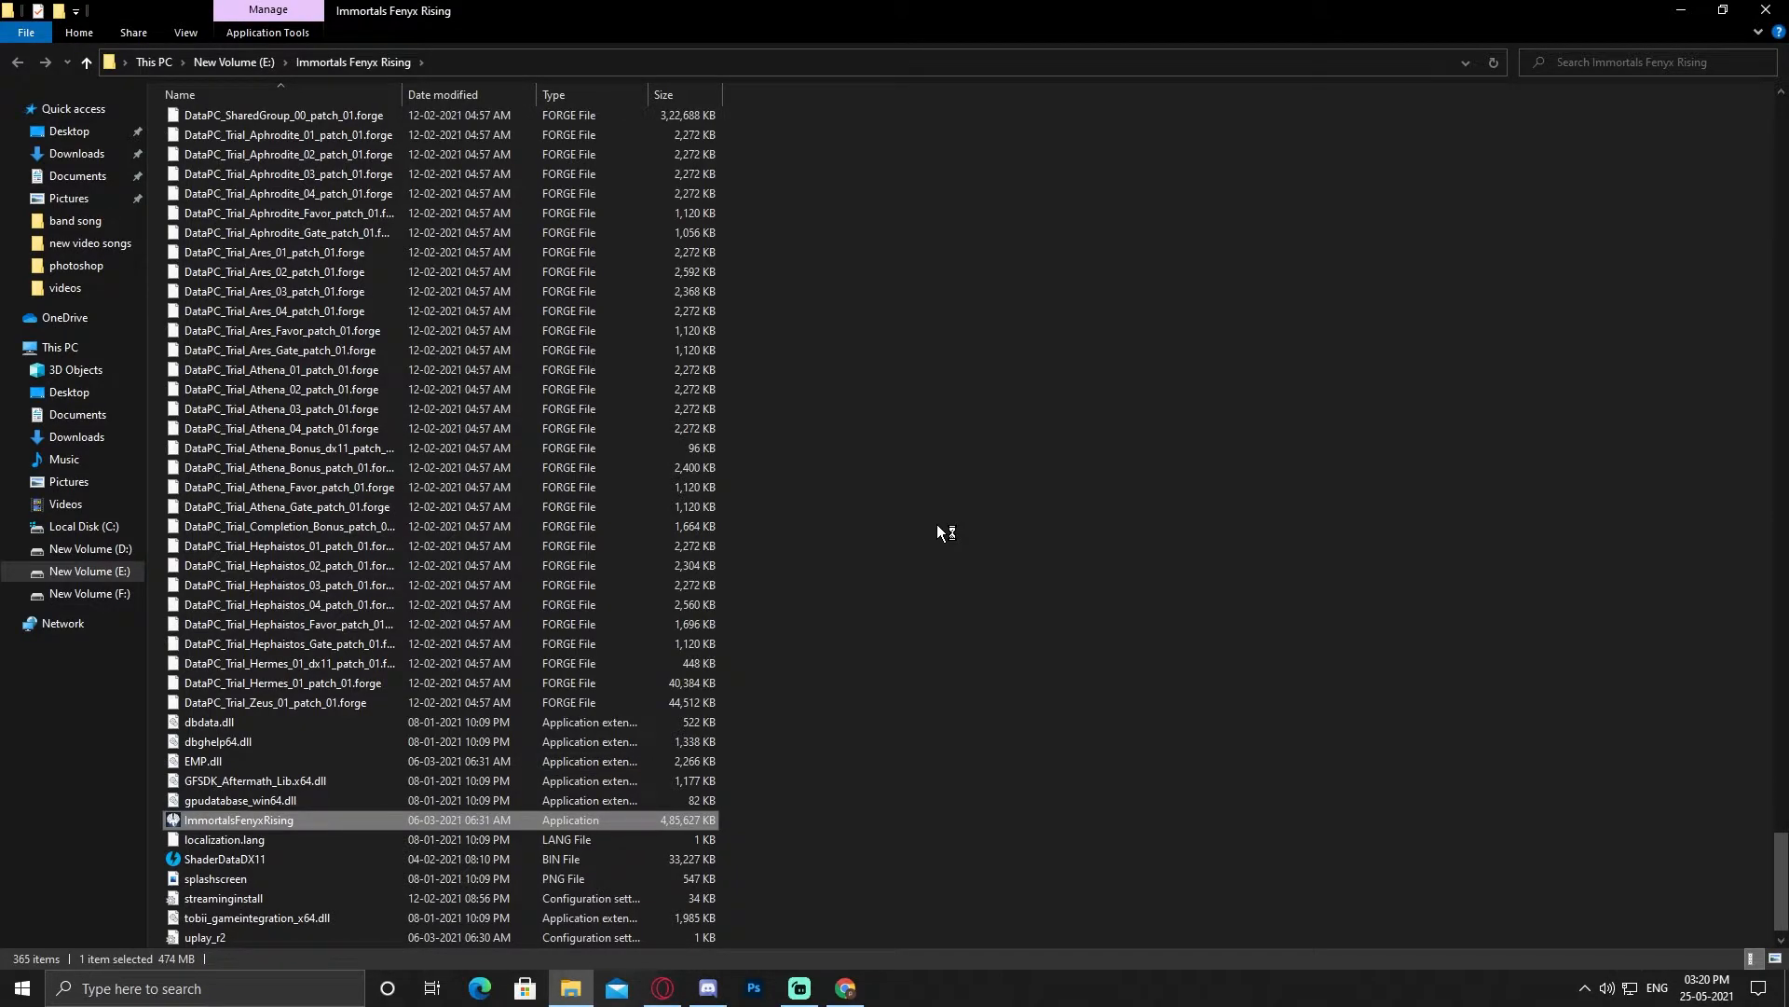
pyautogui.moveTo(1171, 528)
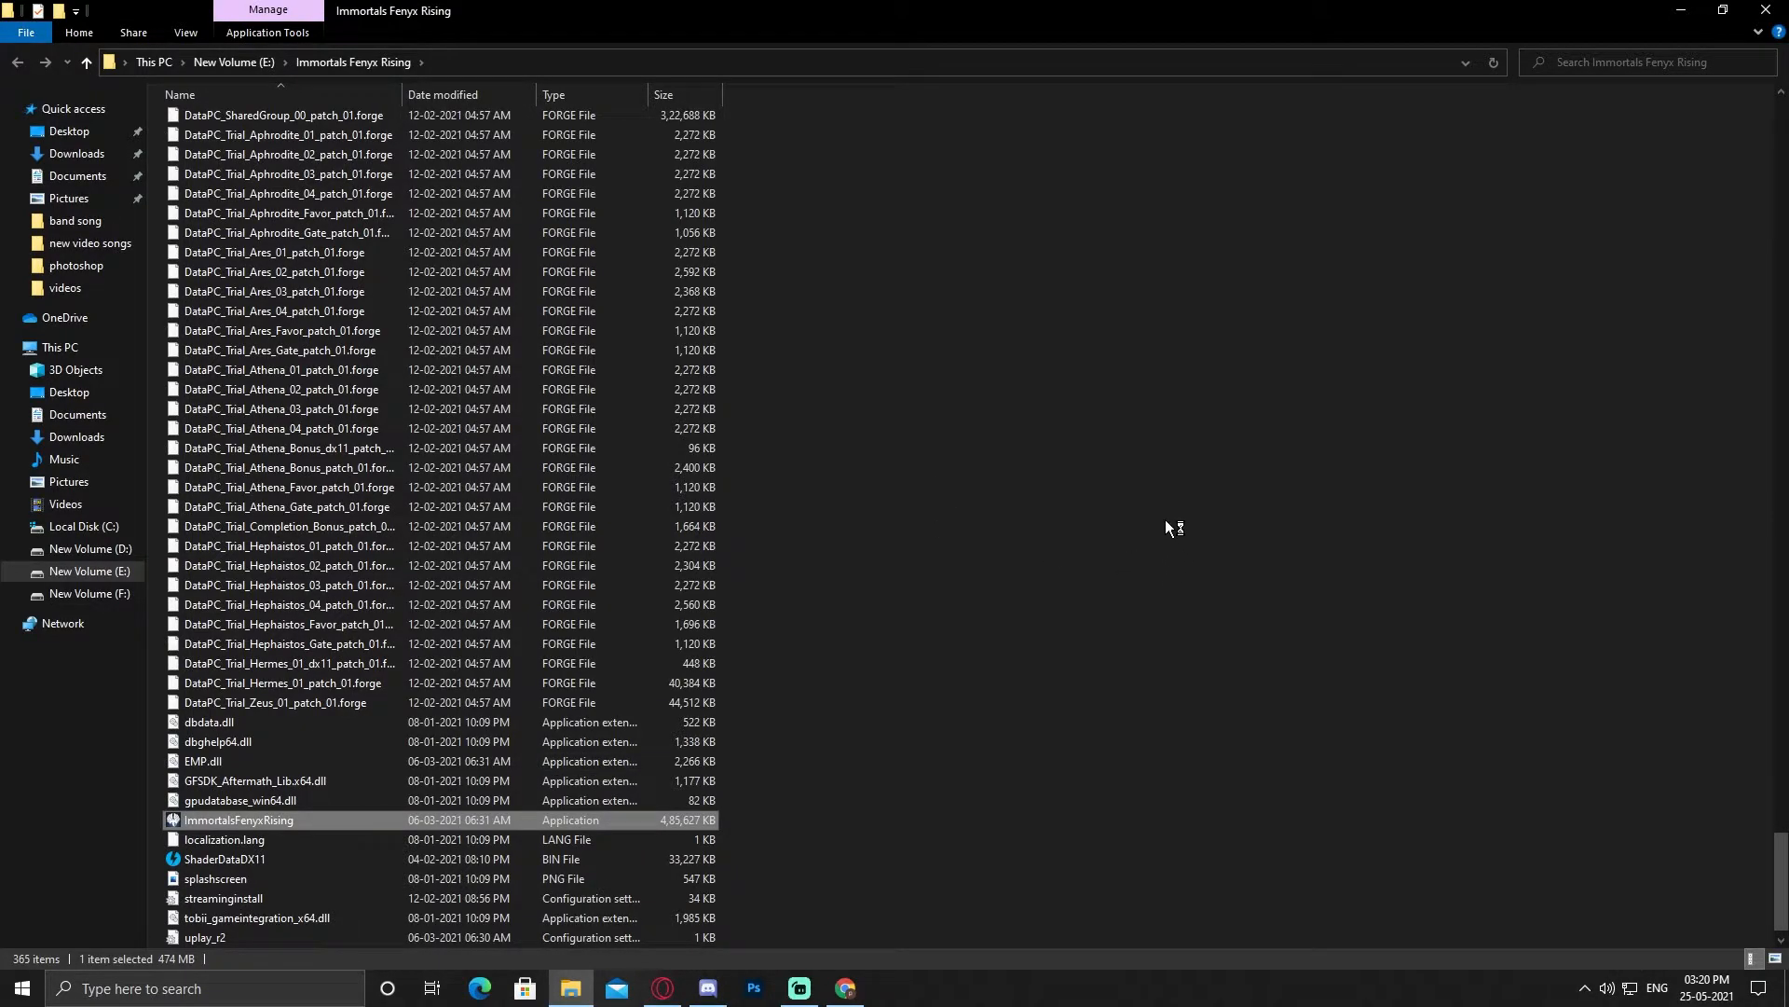
pyautogui.moveTo(1098, 507)
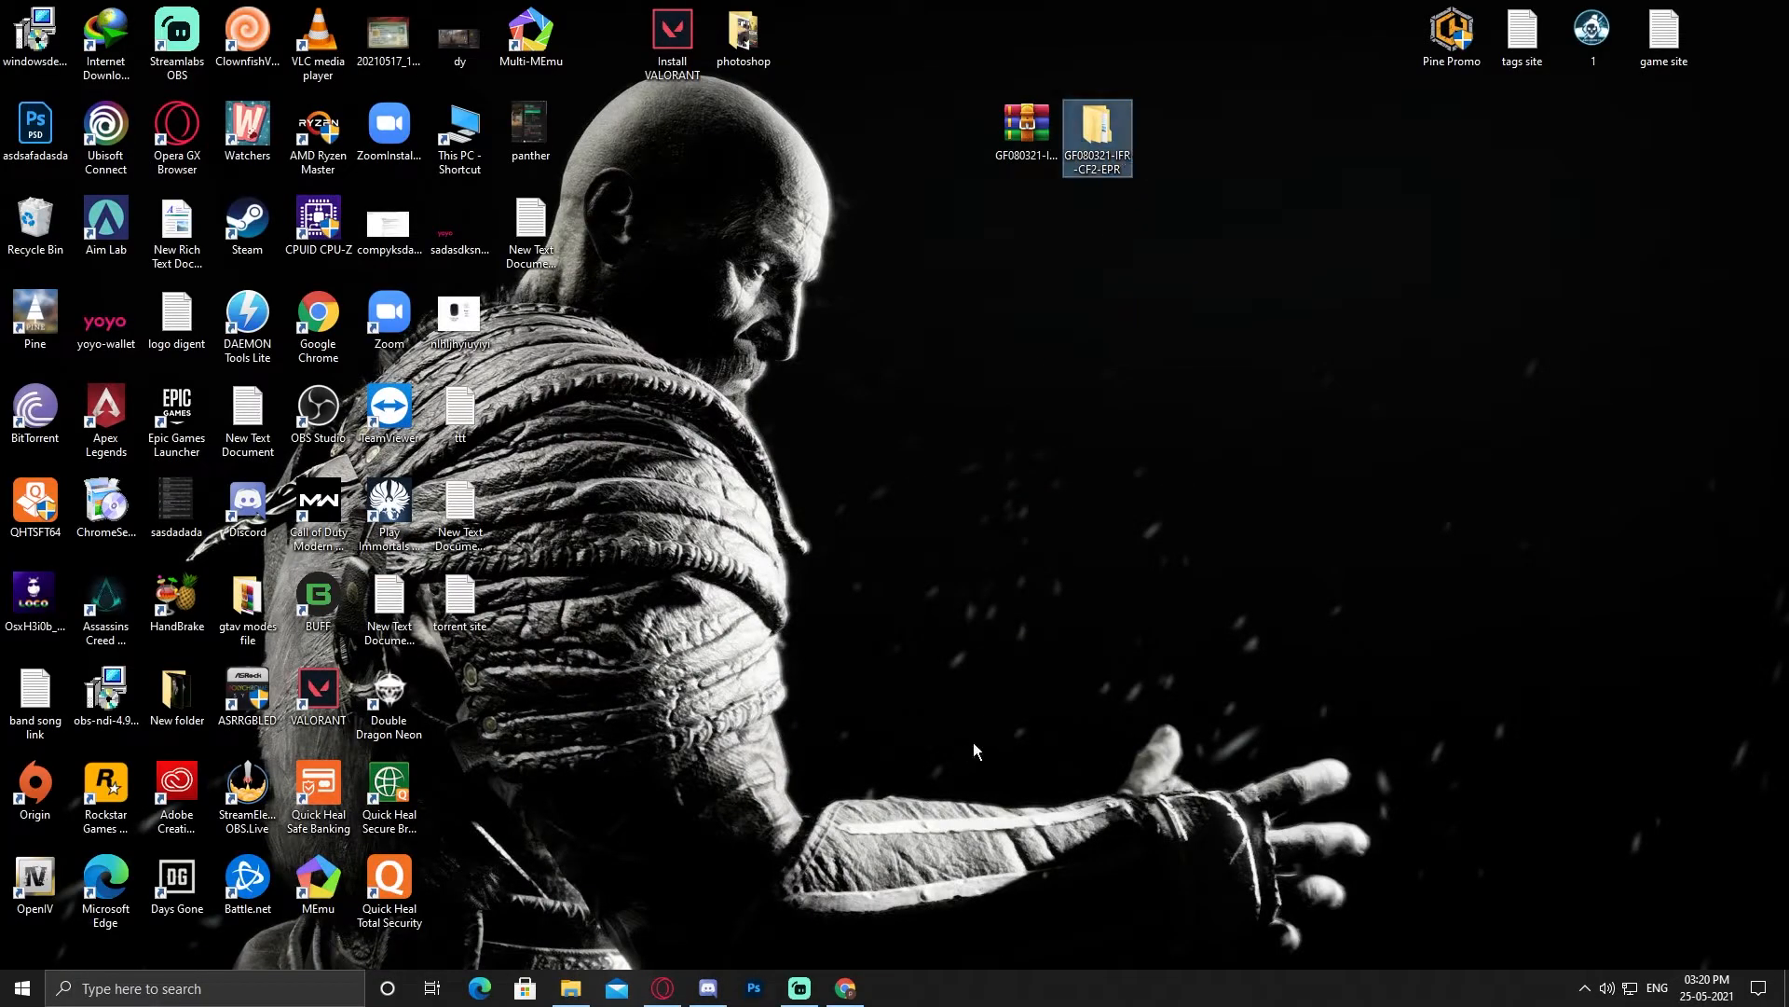
pyautogui.moveTo(934, 777)
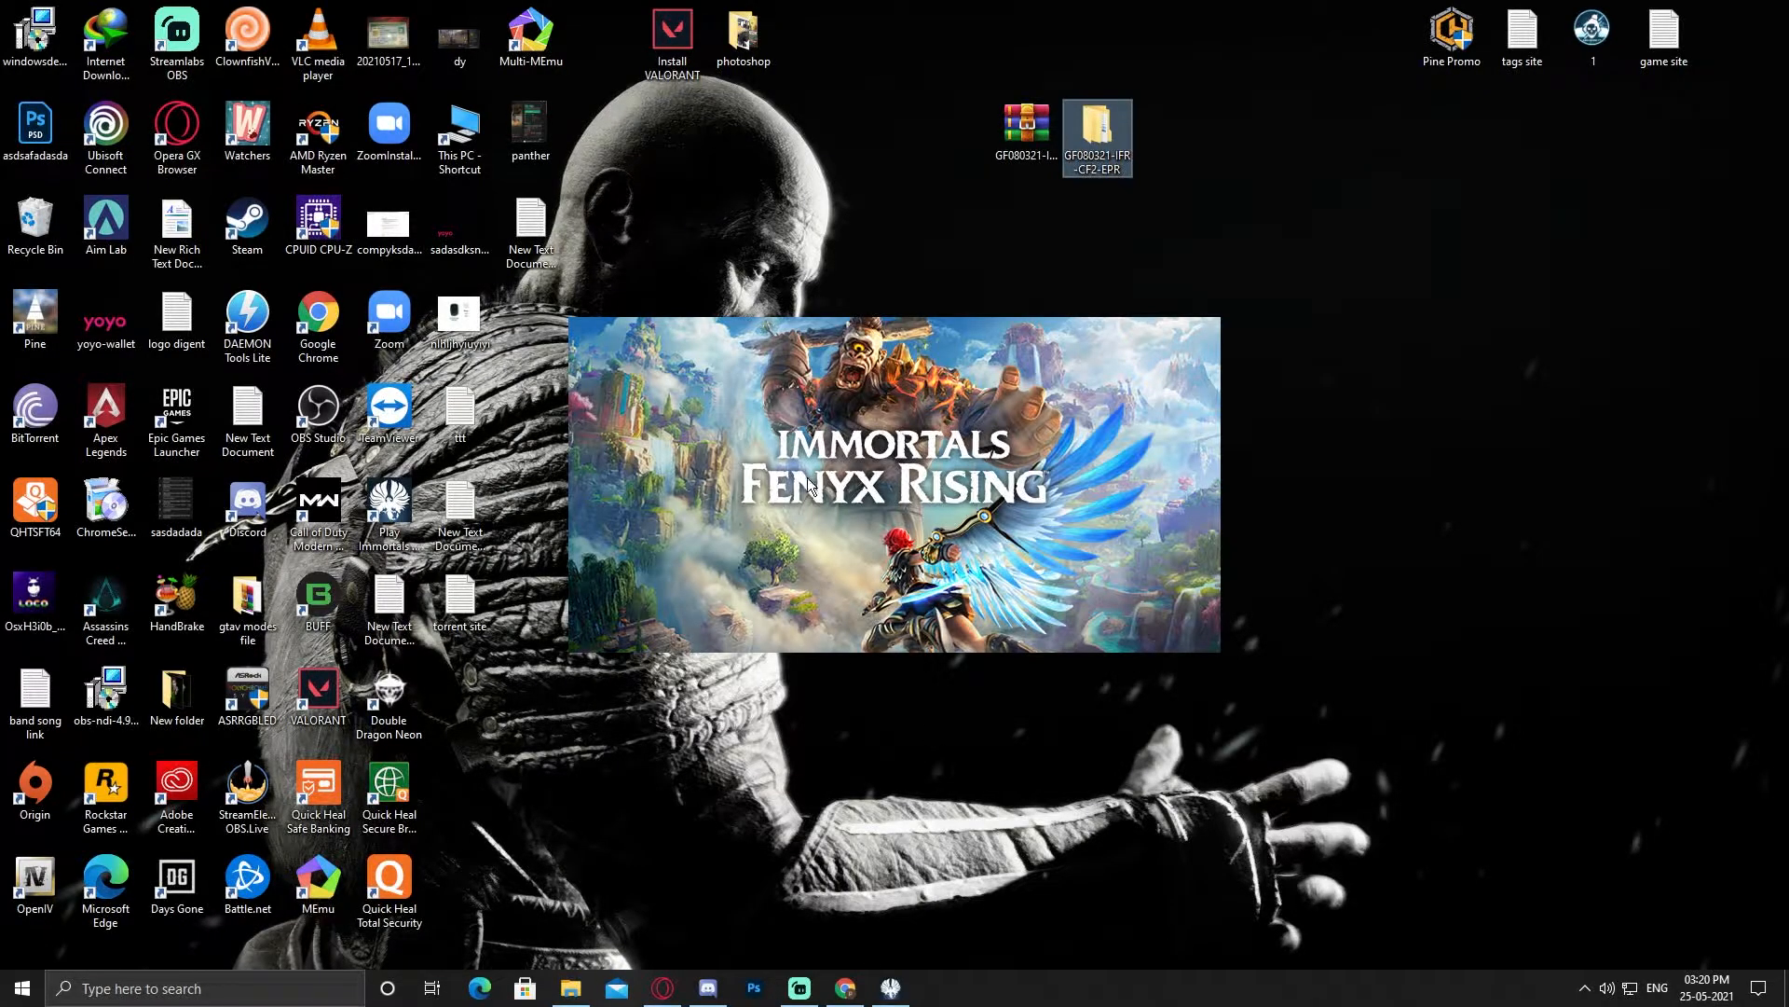
pyautogui.moveTo(942, 531)
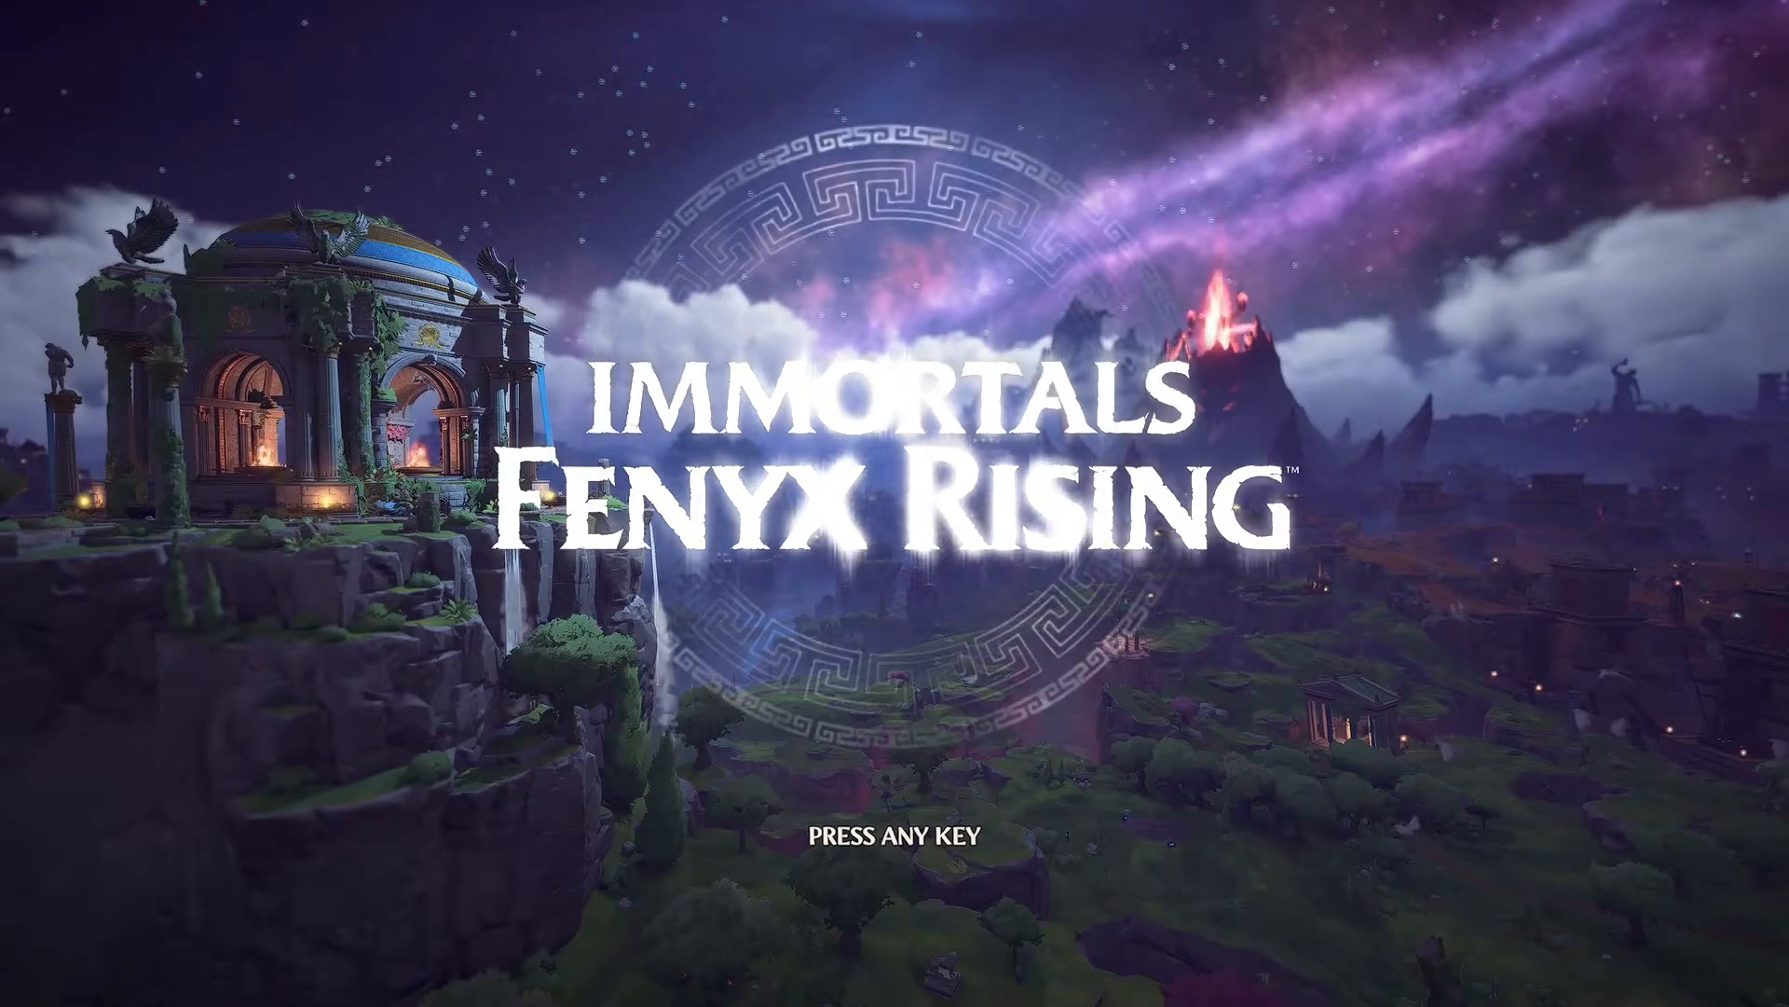
# - Continue past the title screen to reach the main menu with Continue, New Game and Load
pyautogui.press('enter')
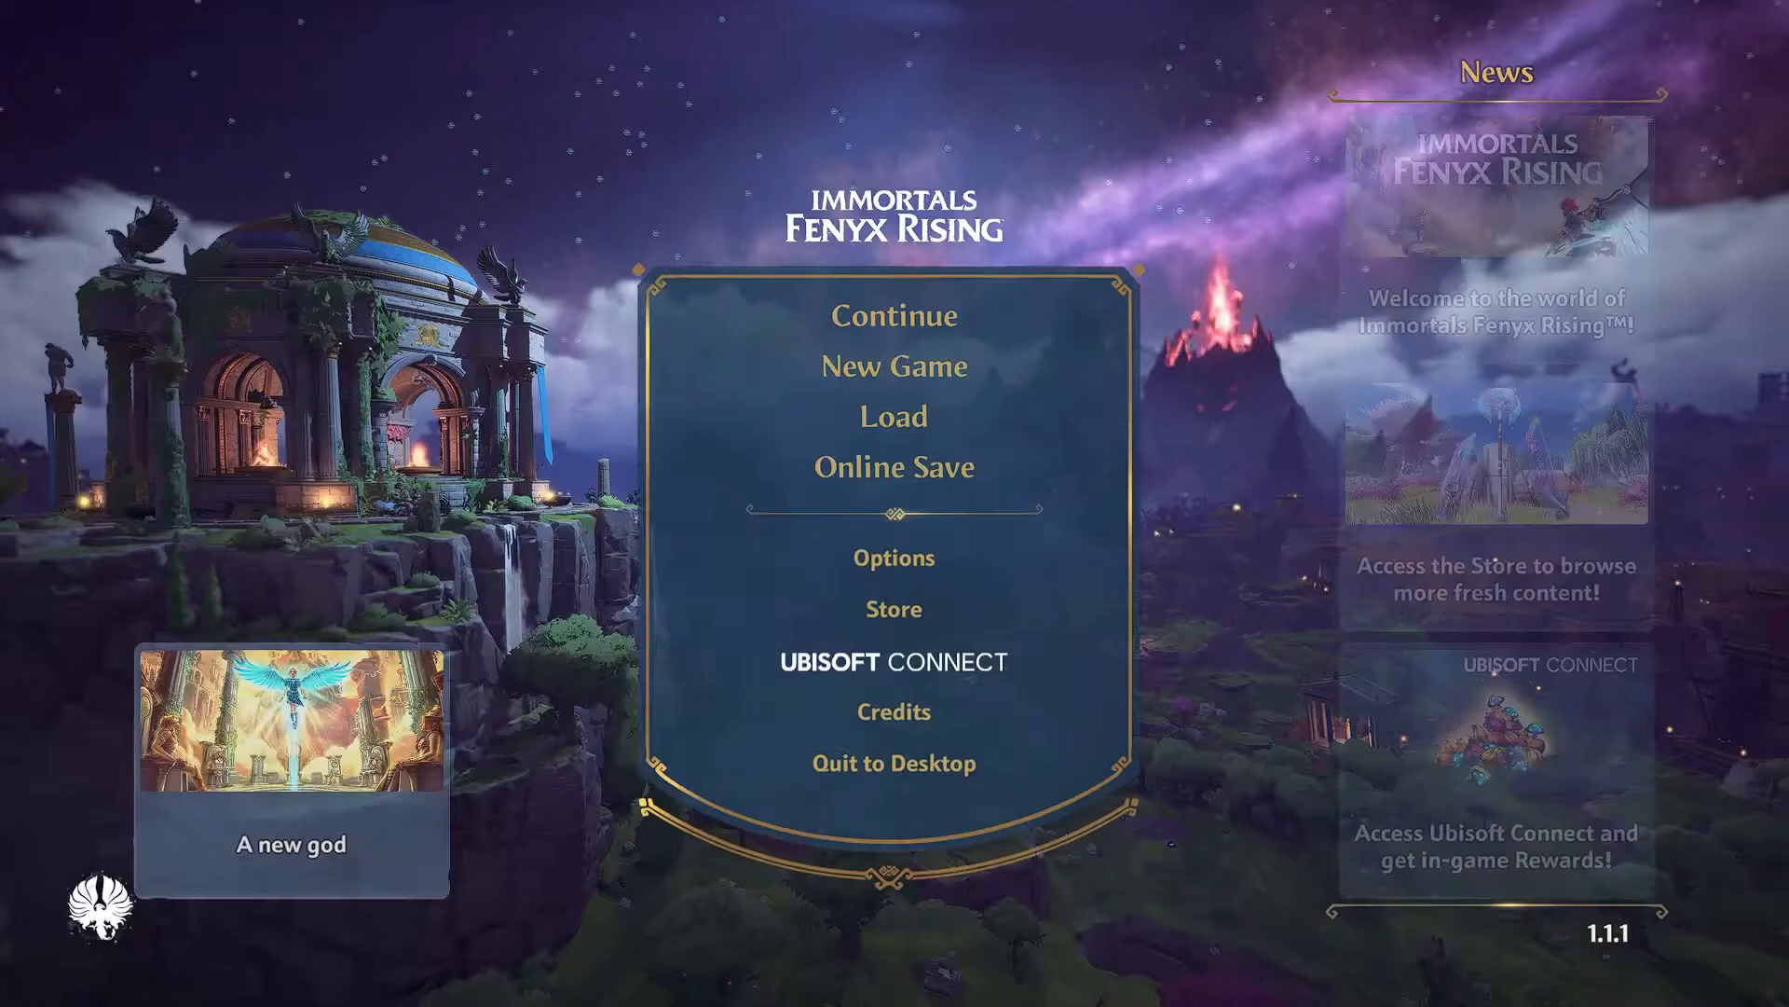
pyautogui.moveTo(895, 315)
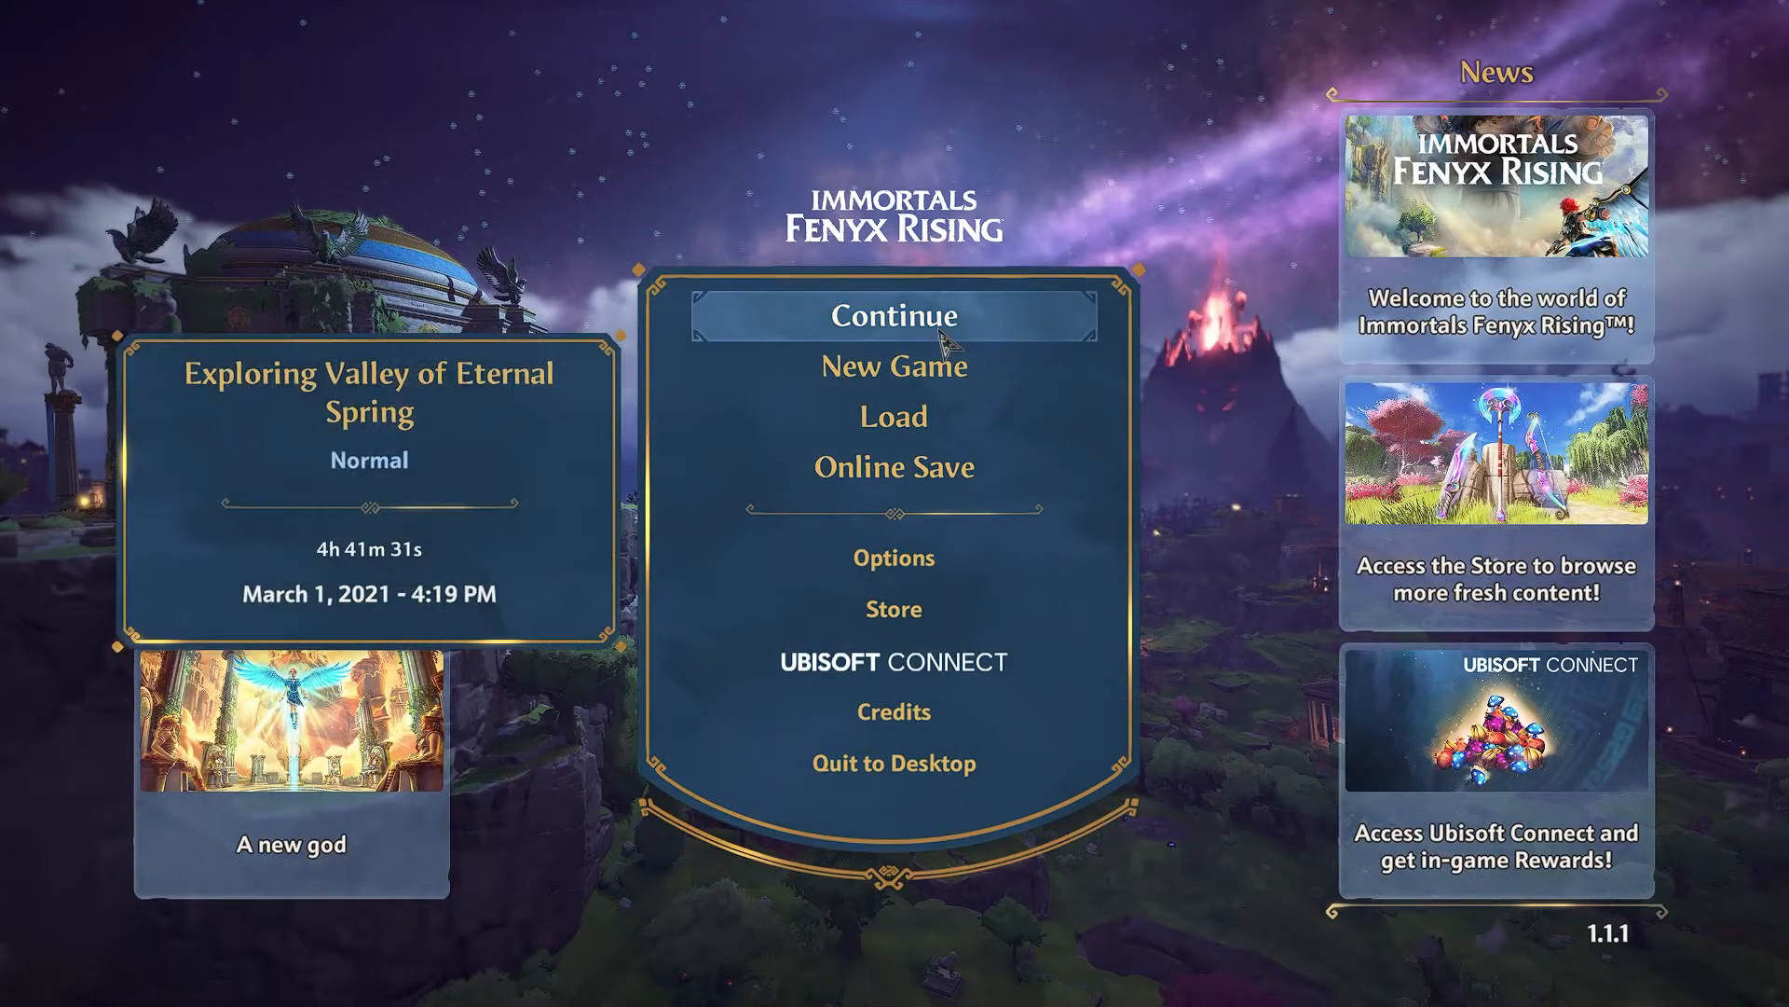
# - Continue the saved game and advance the loading hints about Coins of Charon and arrow capacity
pyautogui.click(892, 317)
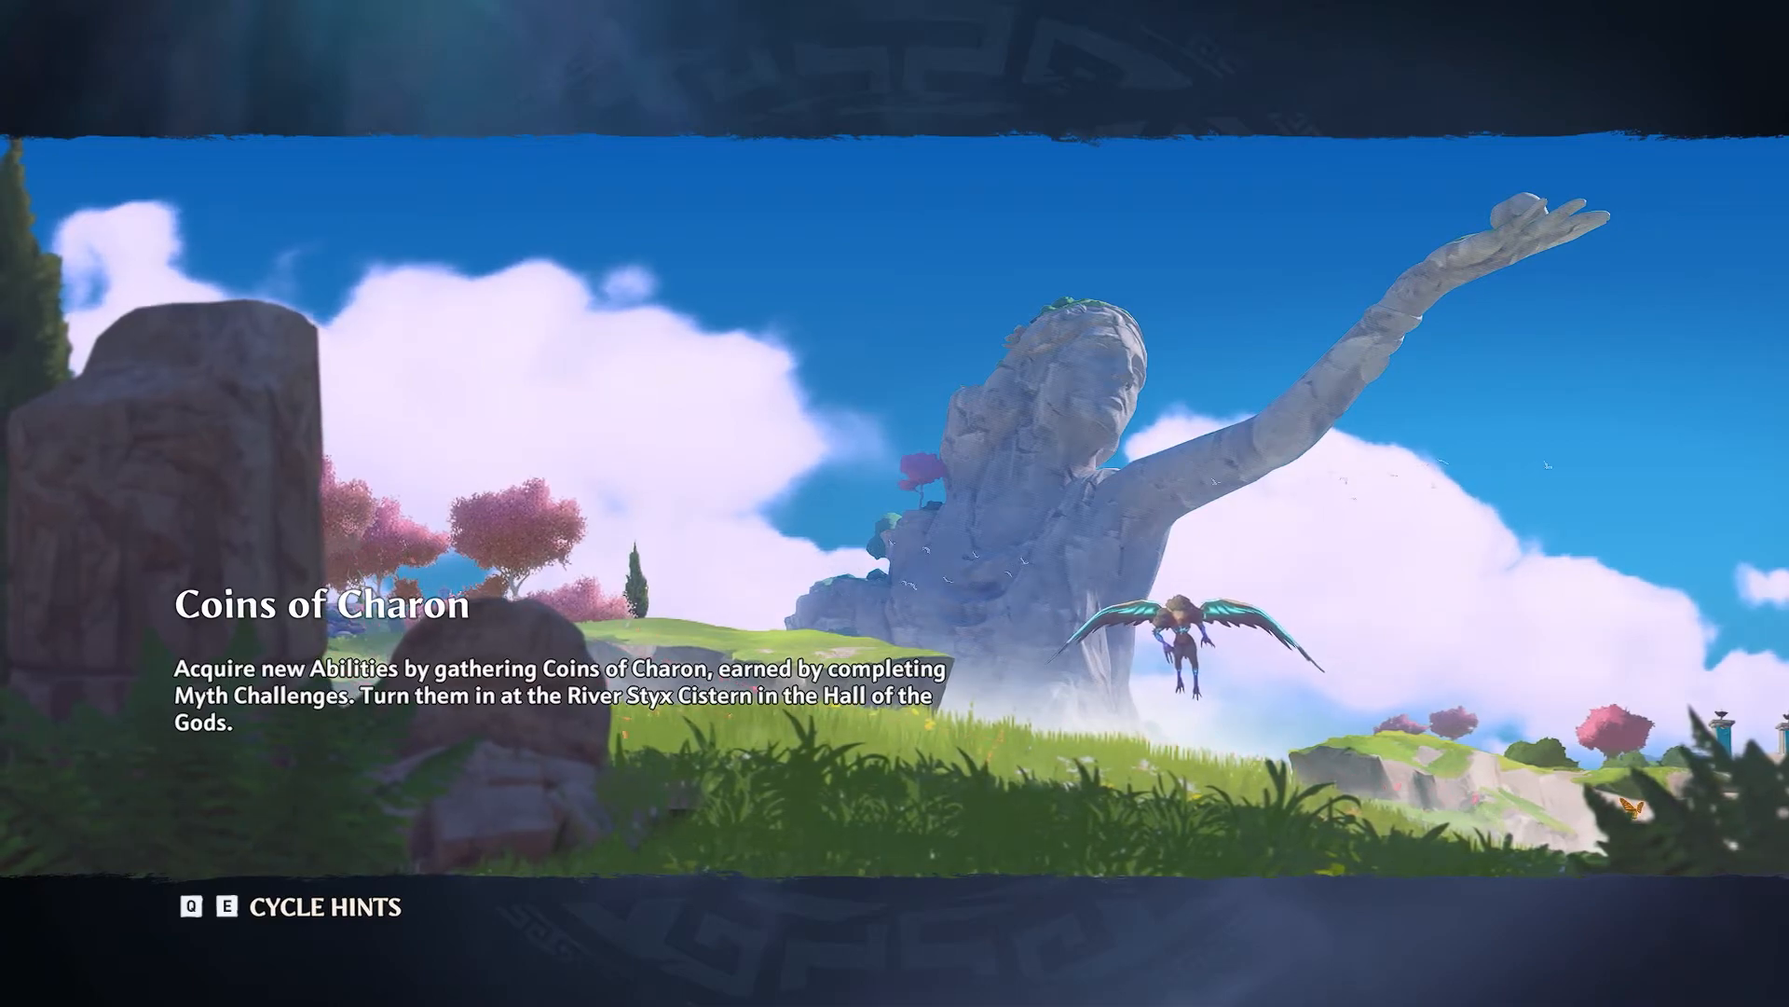
pyautogui.press('e')
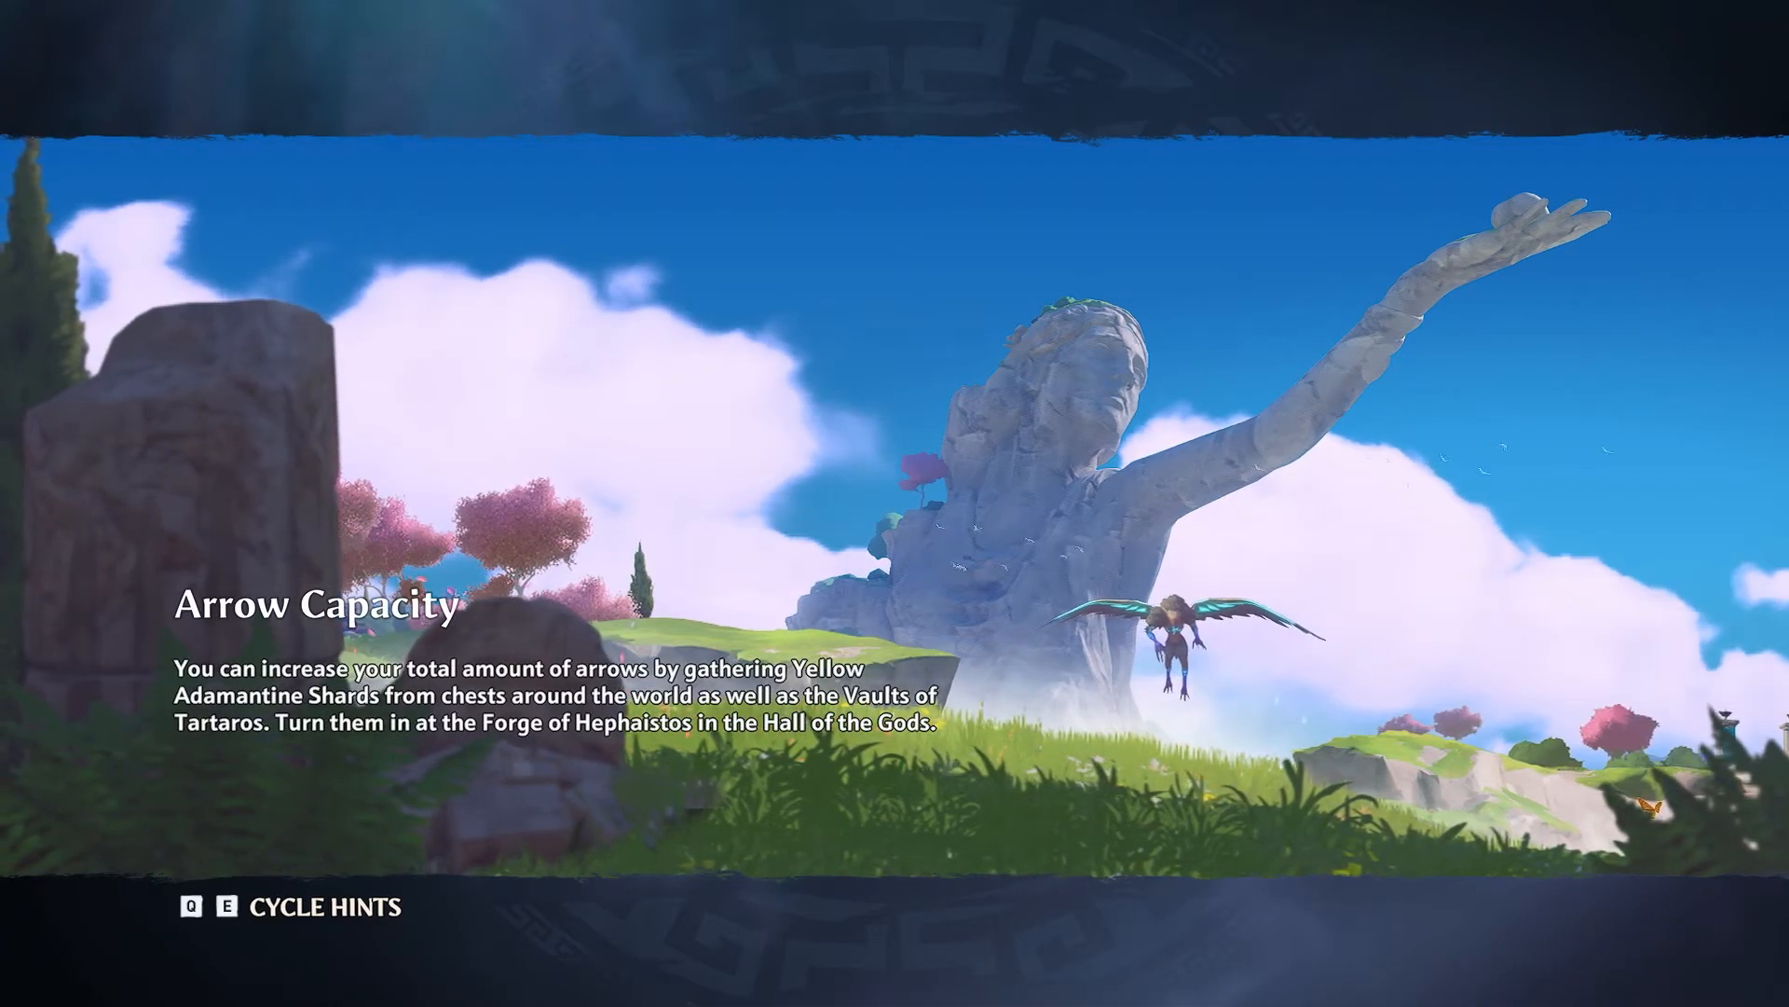